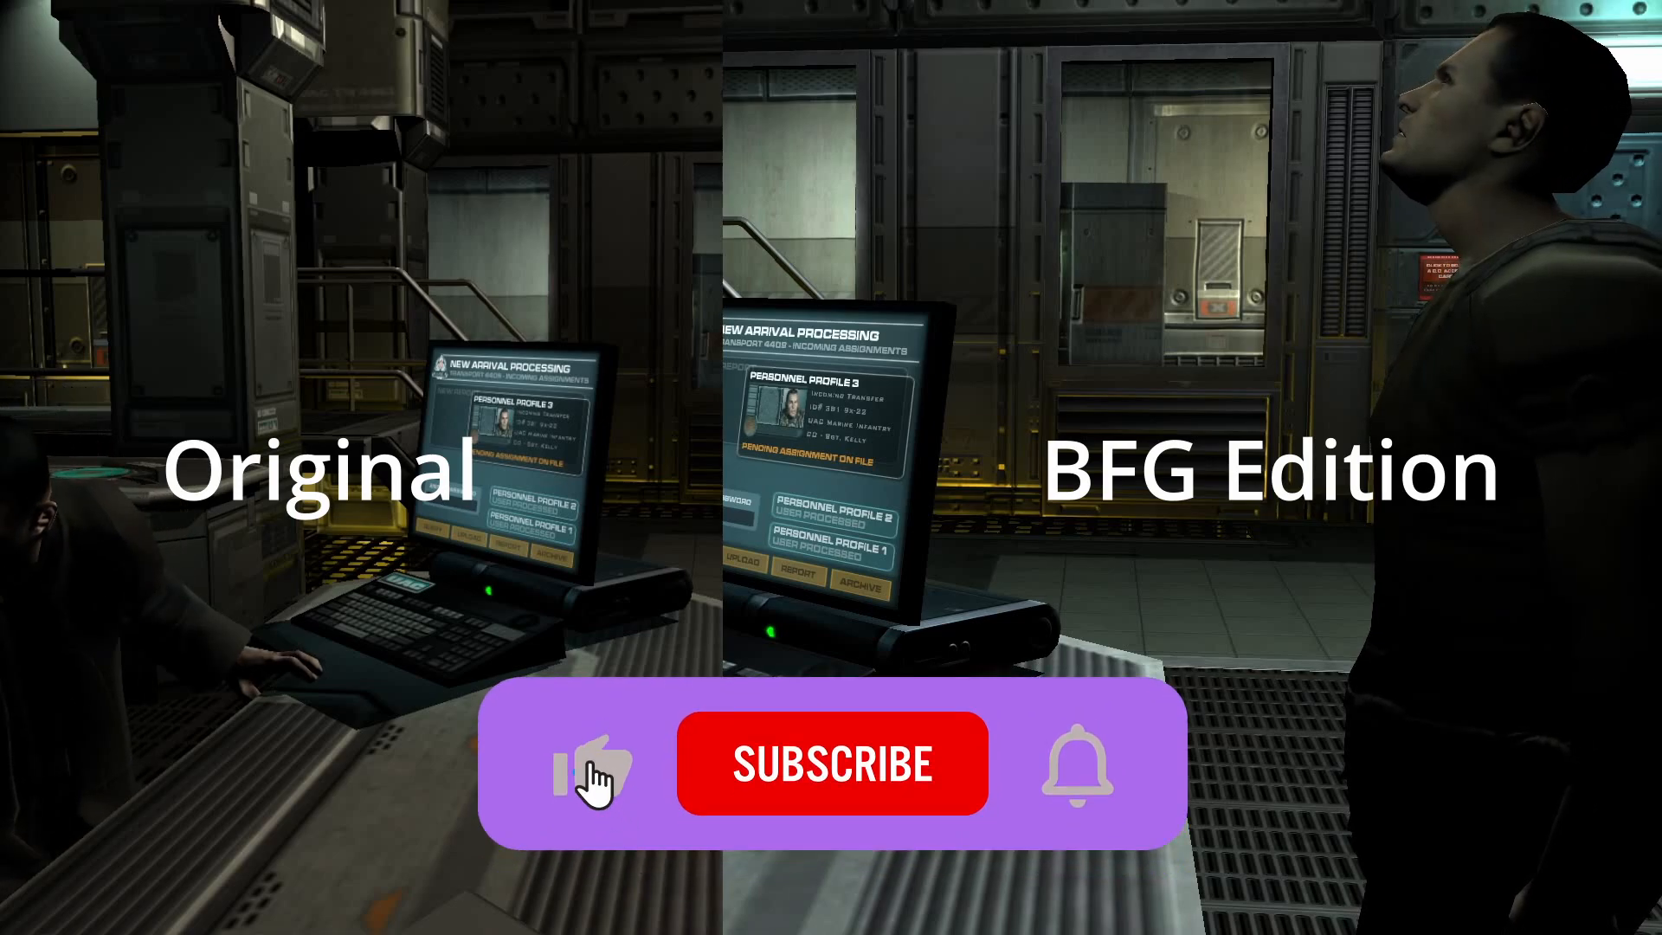
pyautogui.click(831, 764)
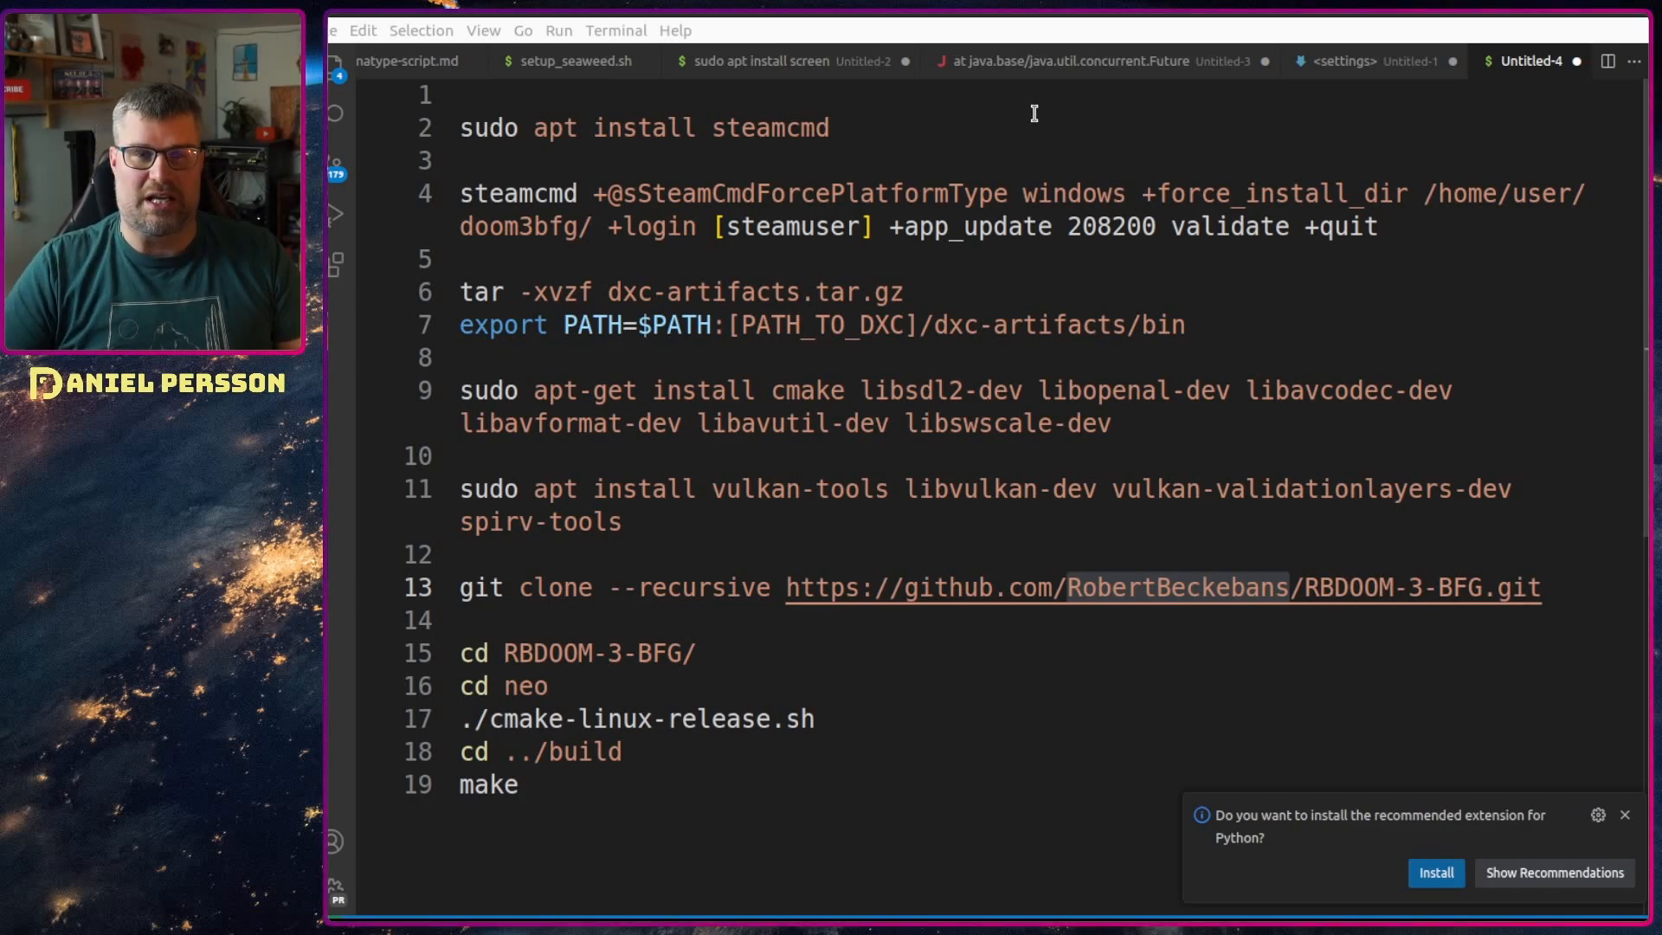
pyautogui.doubleClick(771, 126)
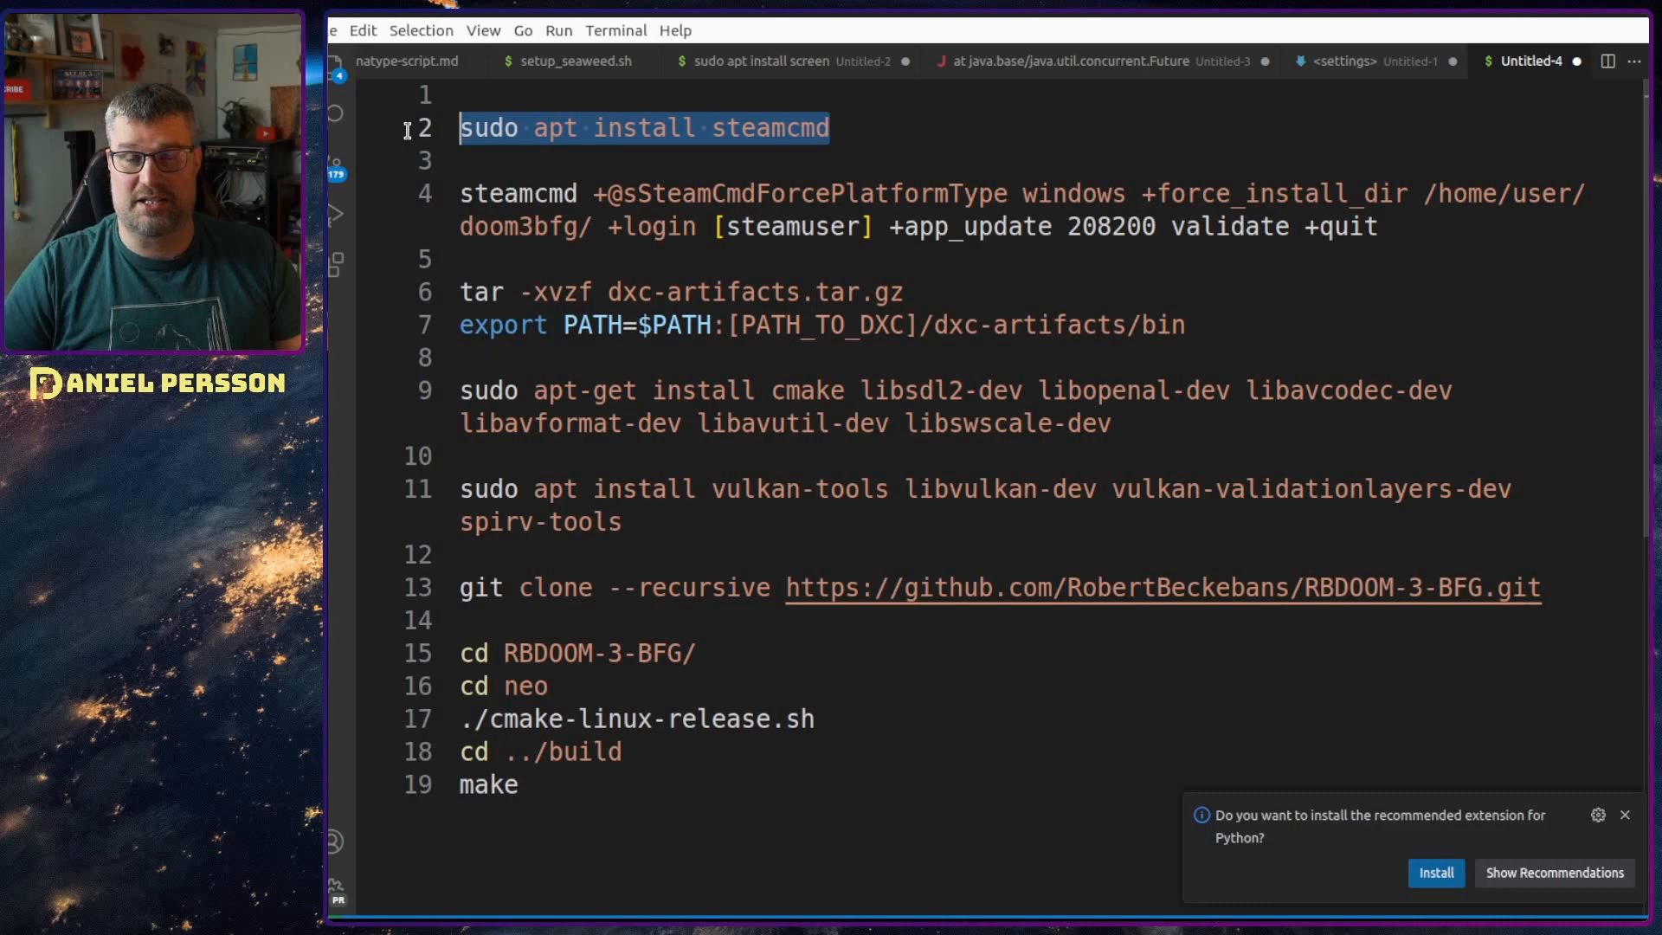
pyautogui.moveTo(445, 135)
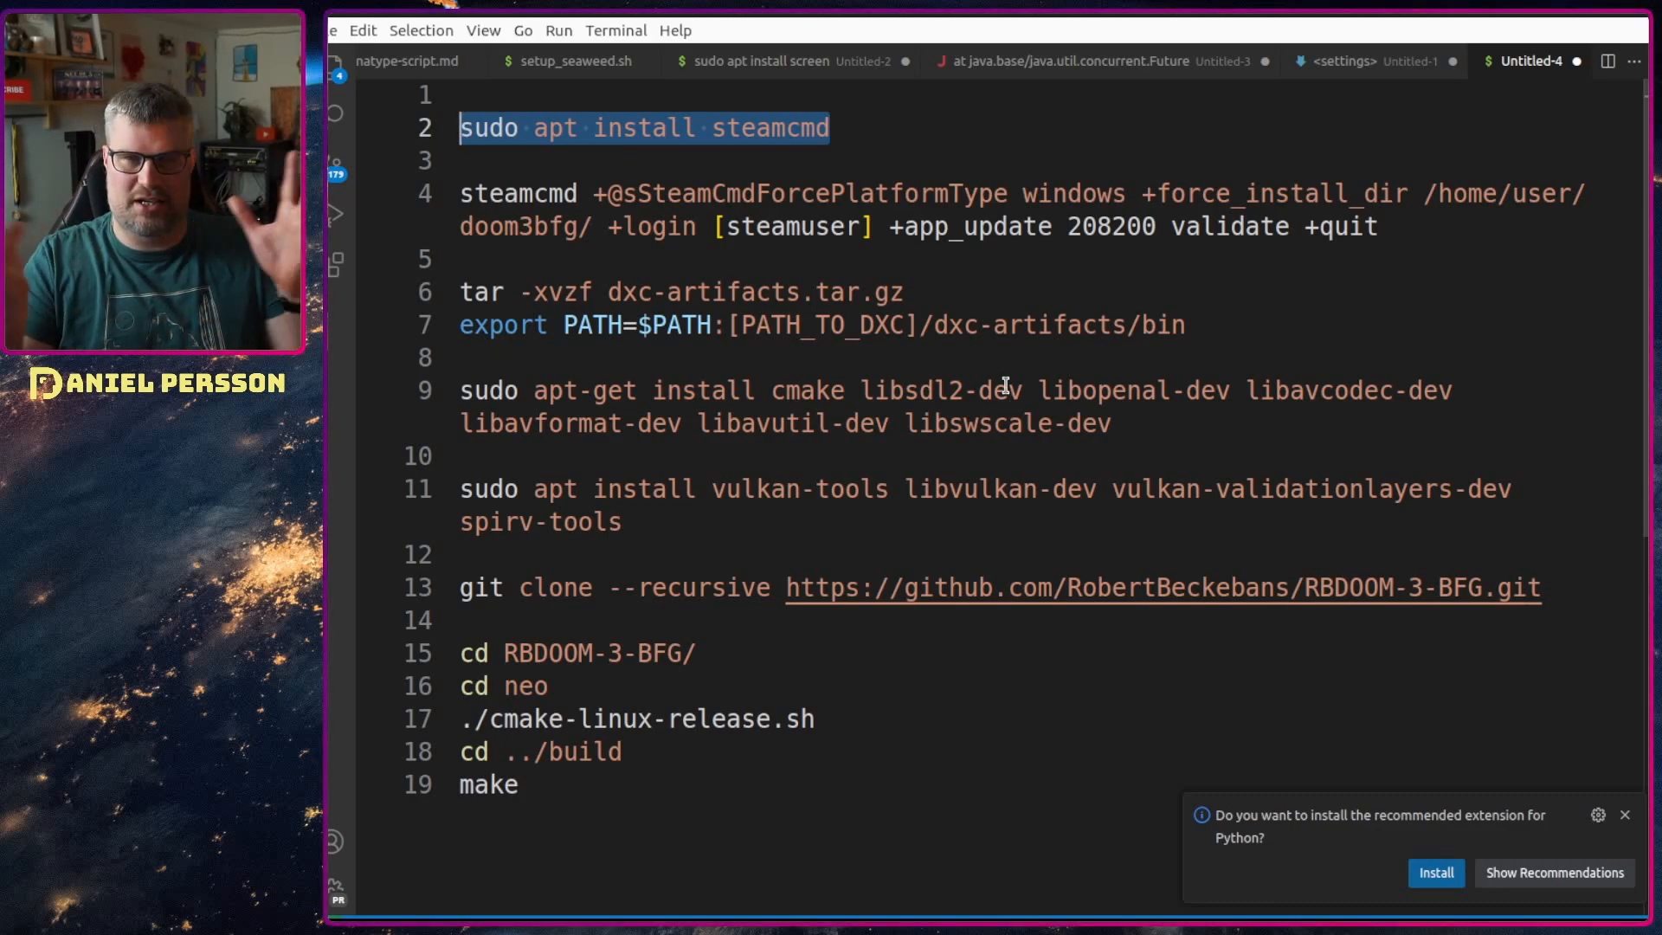
pyautogui.doubleClick(518, 194)
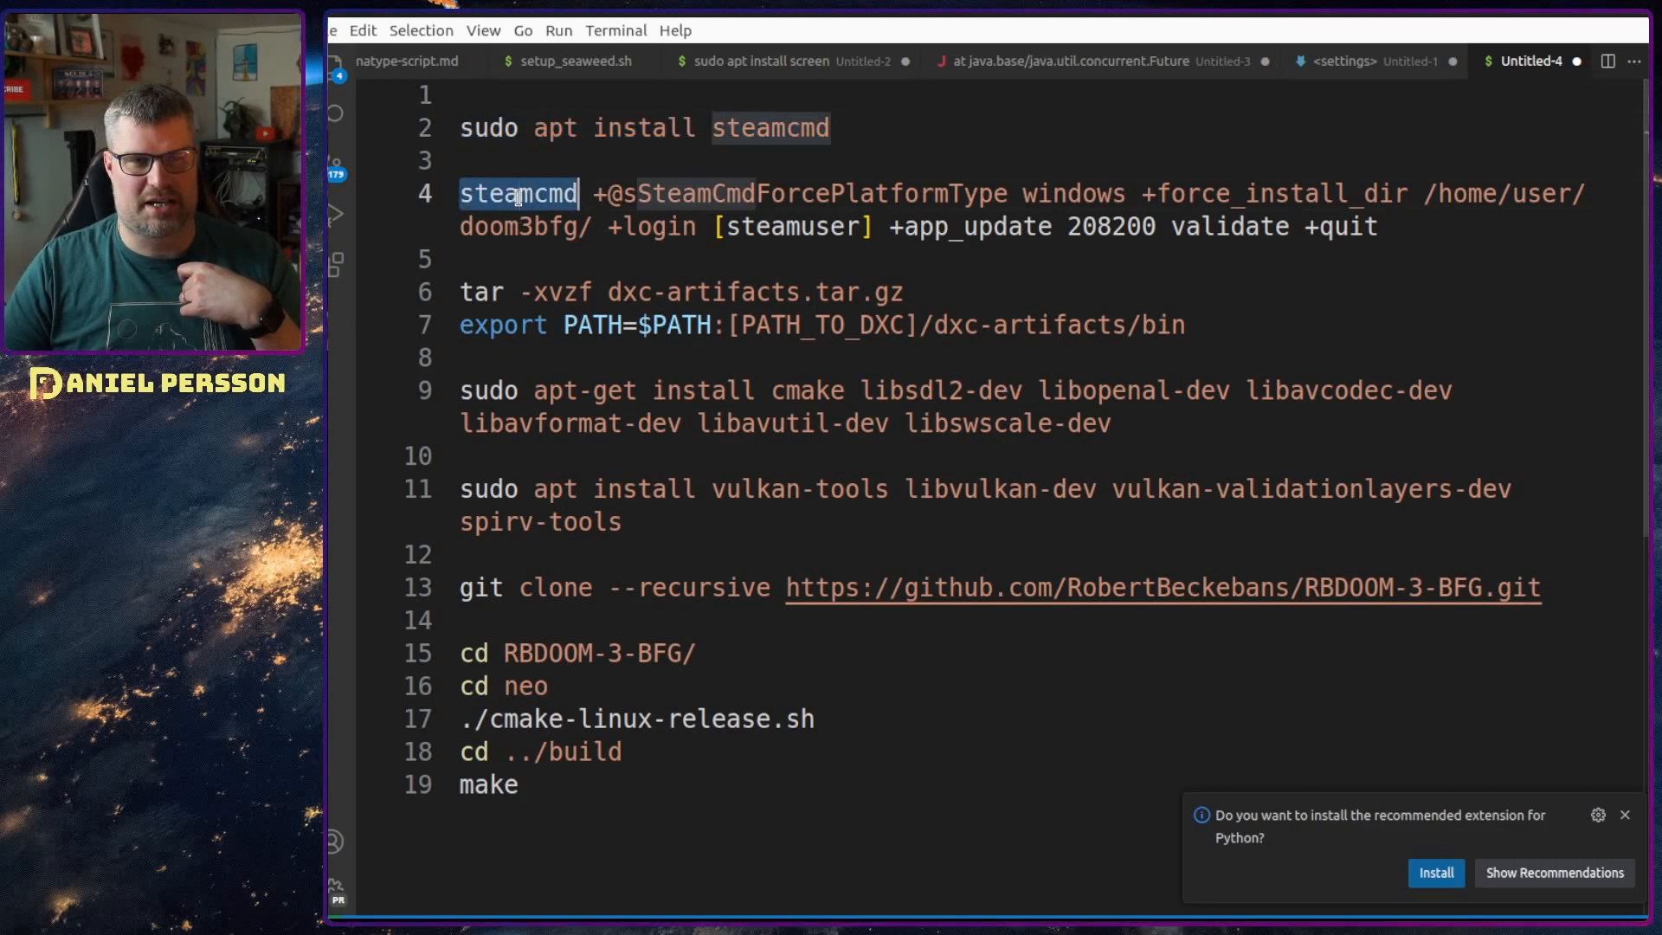
pyautogui.doubleClick(811, 194)
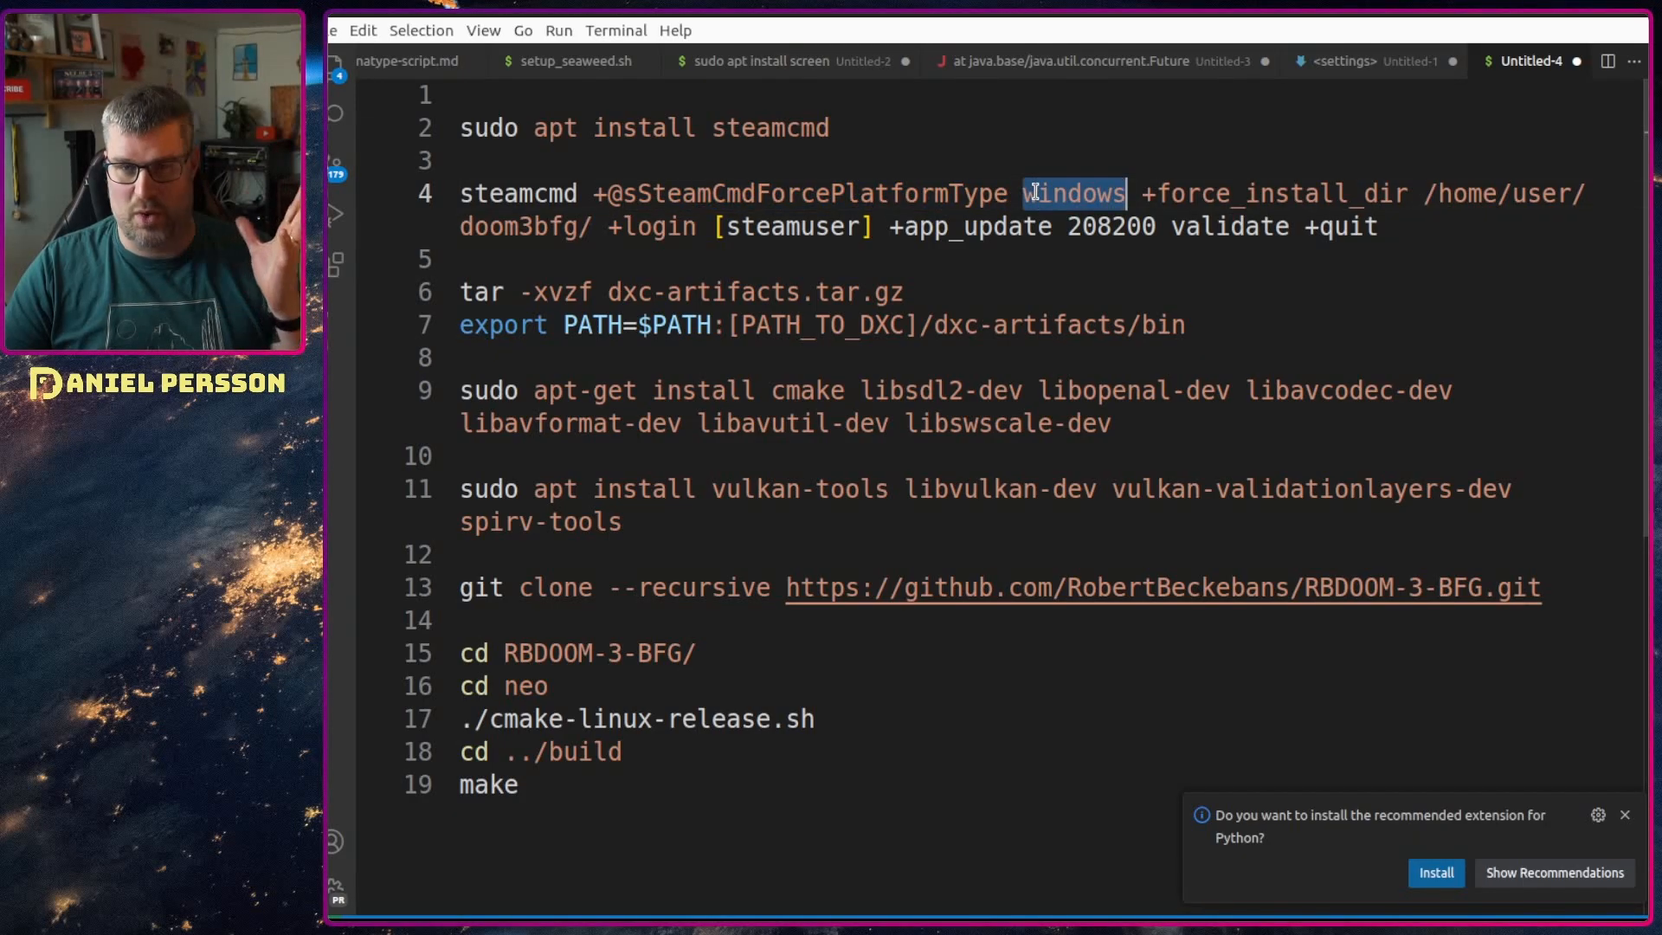
pyautogui.doubleClick(1278, 192)
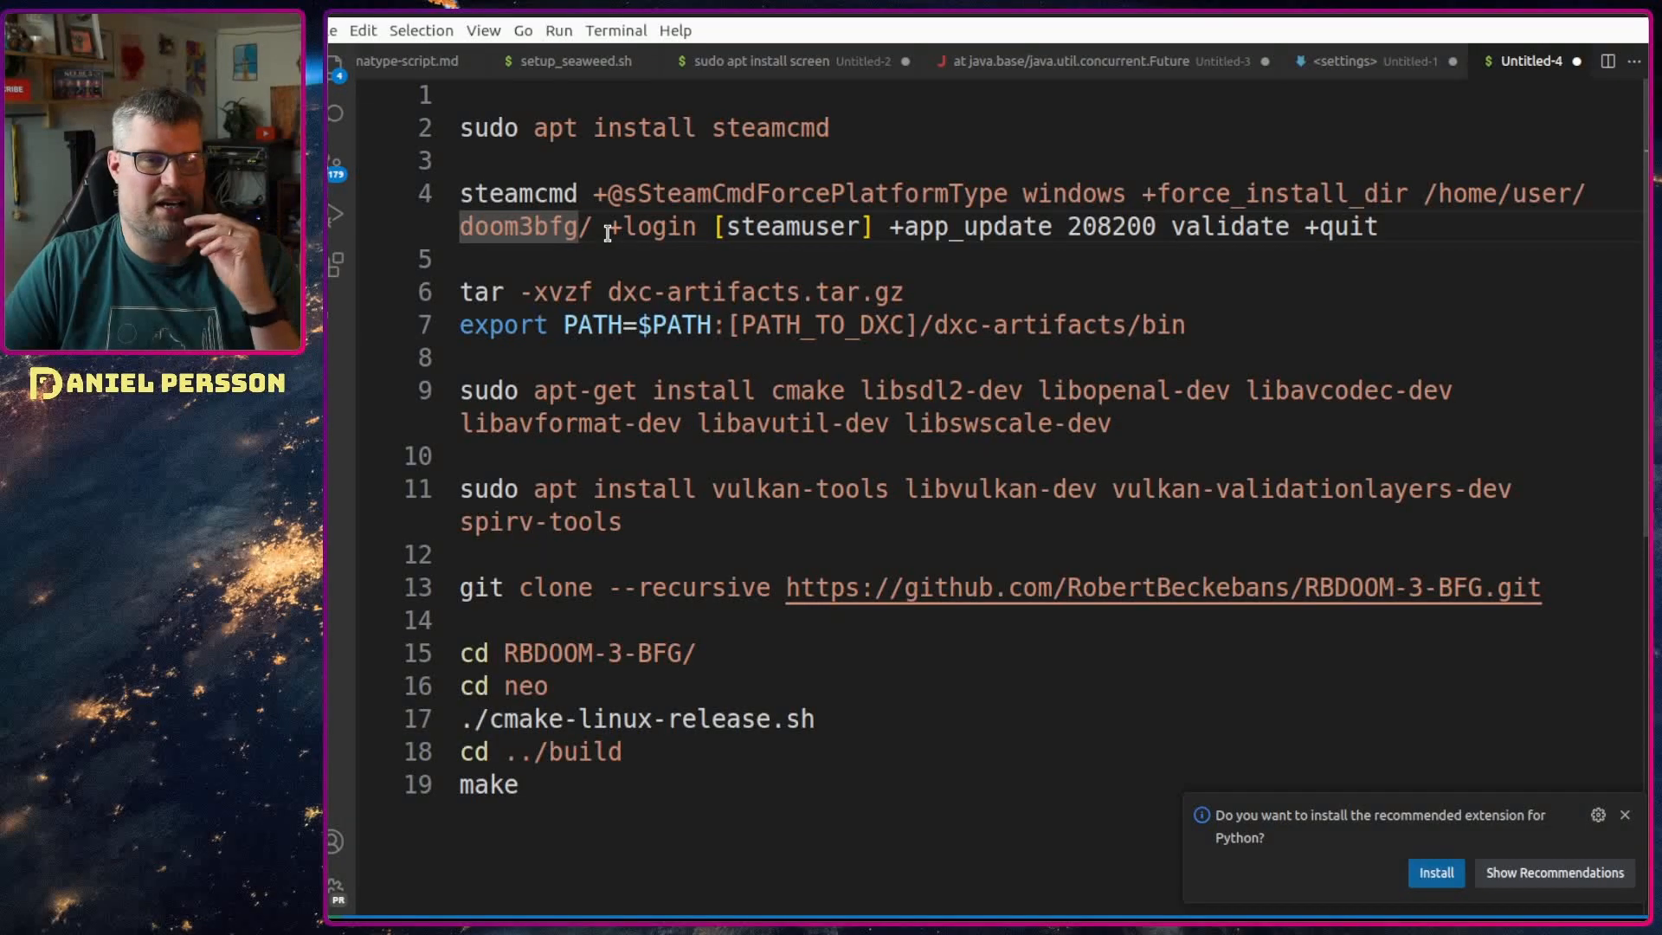
pyautogui.moveTo(607, 225); pyautogui.dragTo(880, 225)
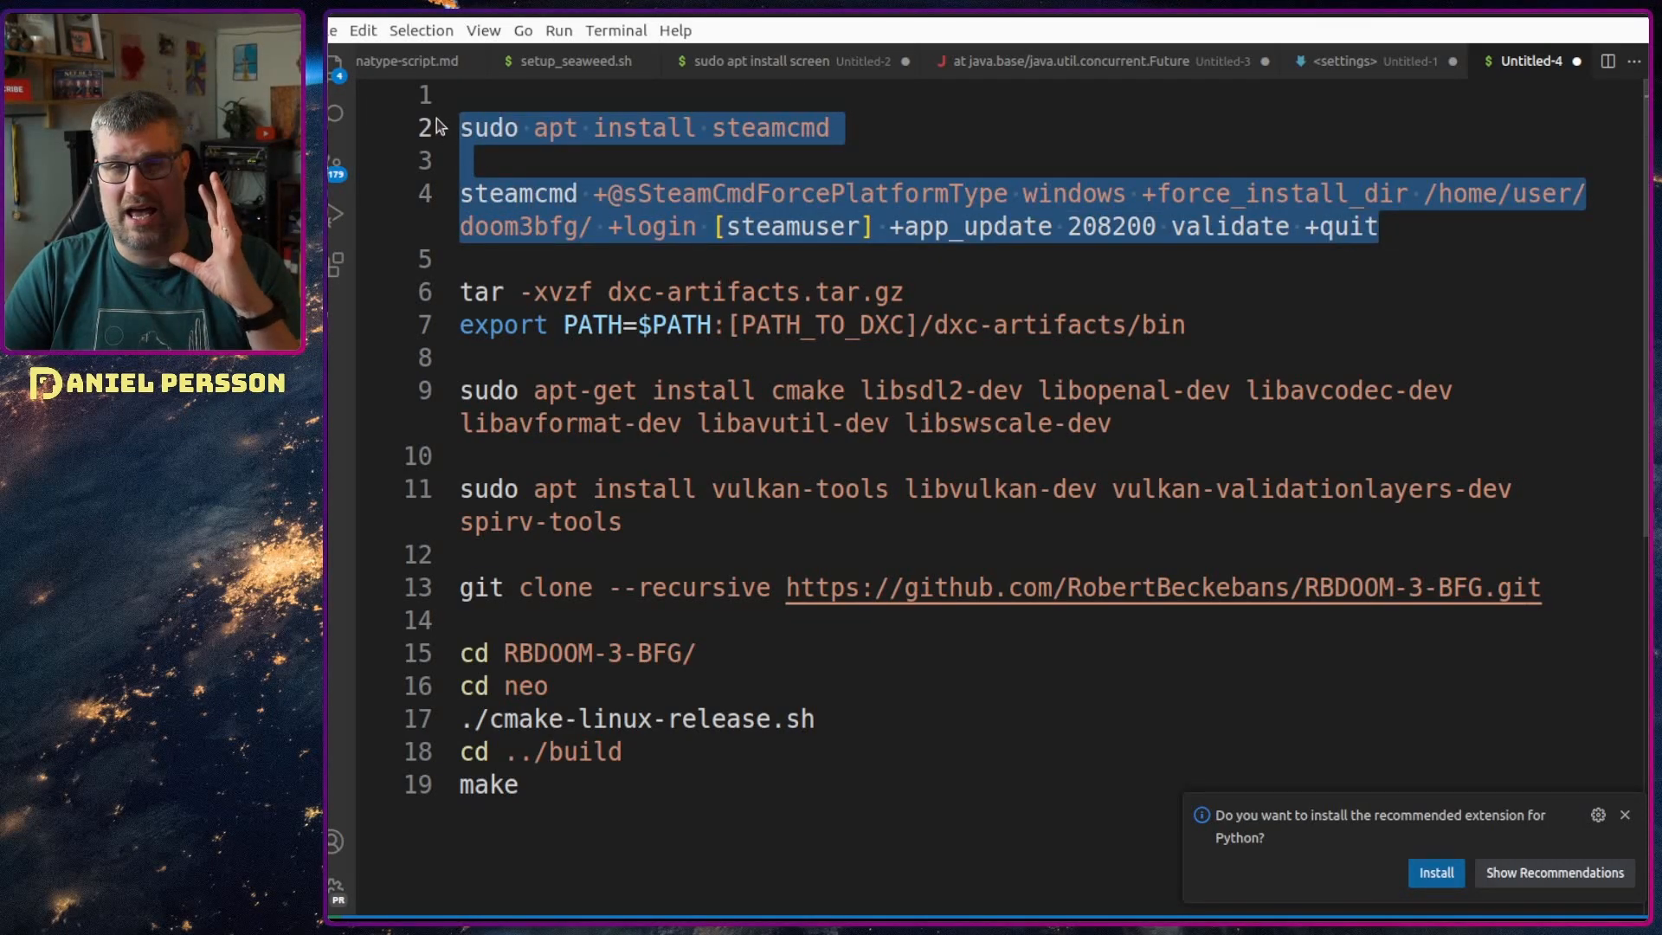
pyautogui.moveTo(937, 368)
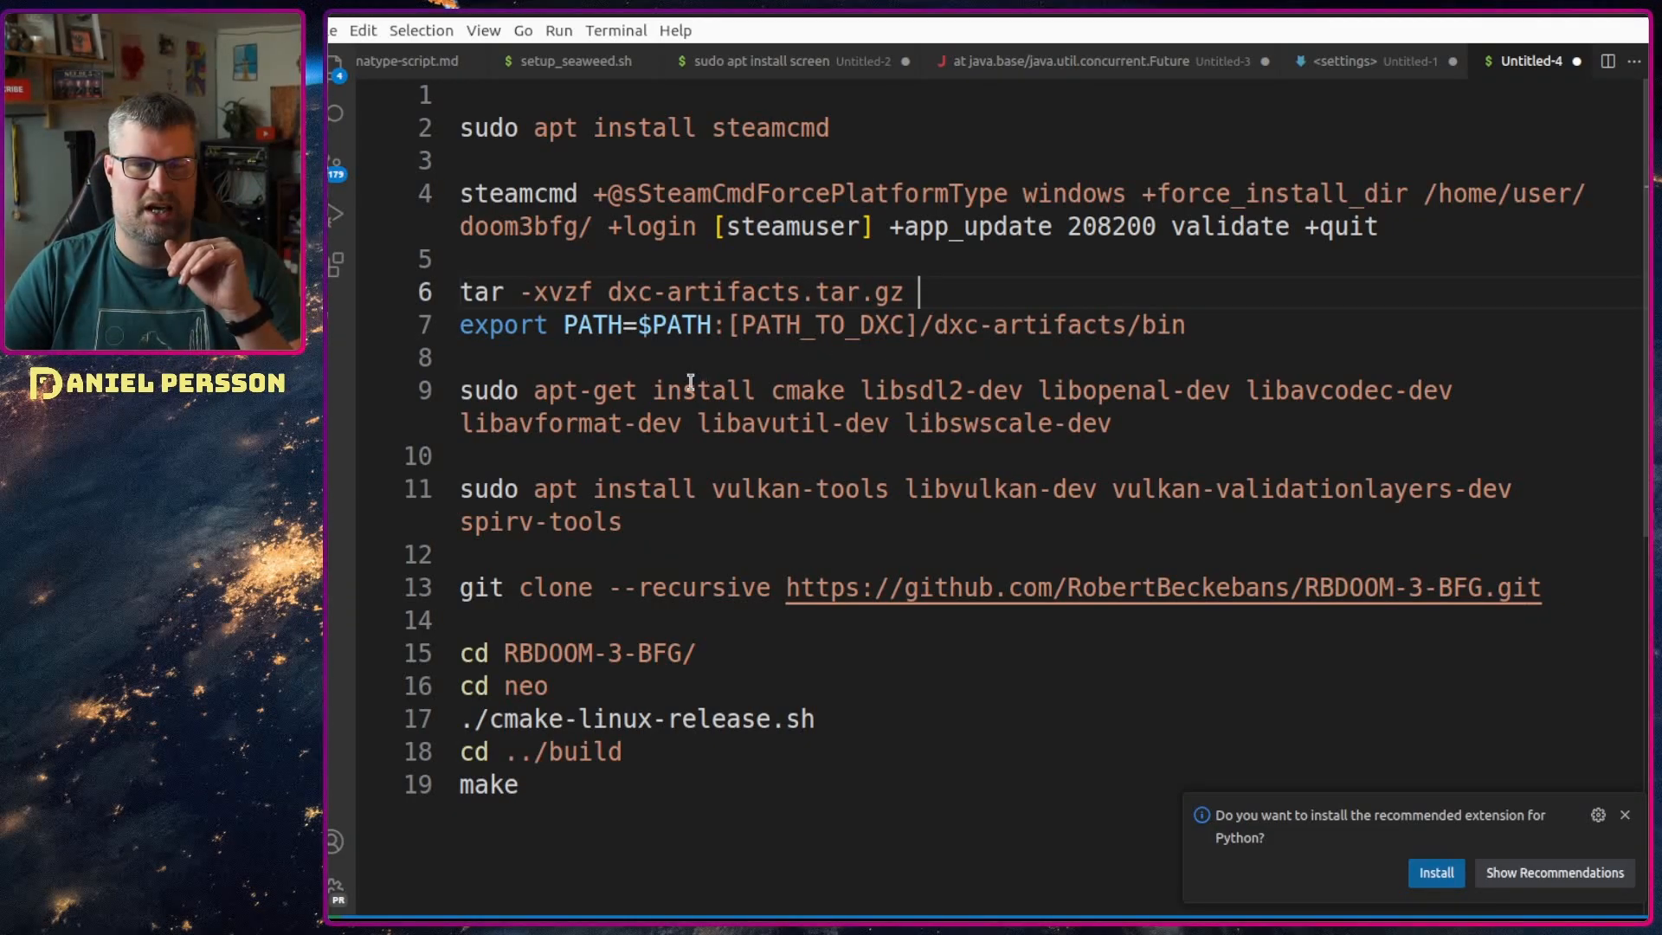
pyautogui.moveTo(461, 293); pyautogui.dragTo(1187, 324)
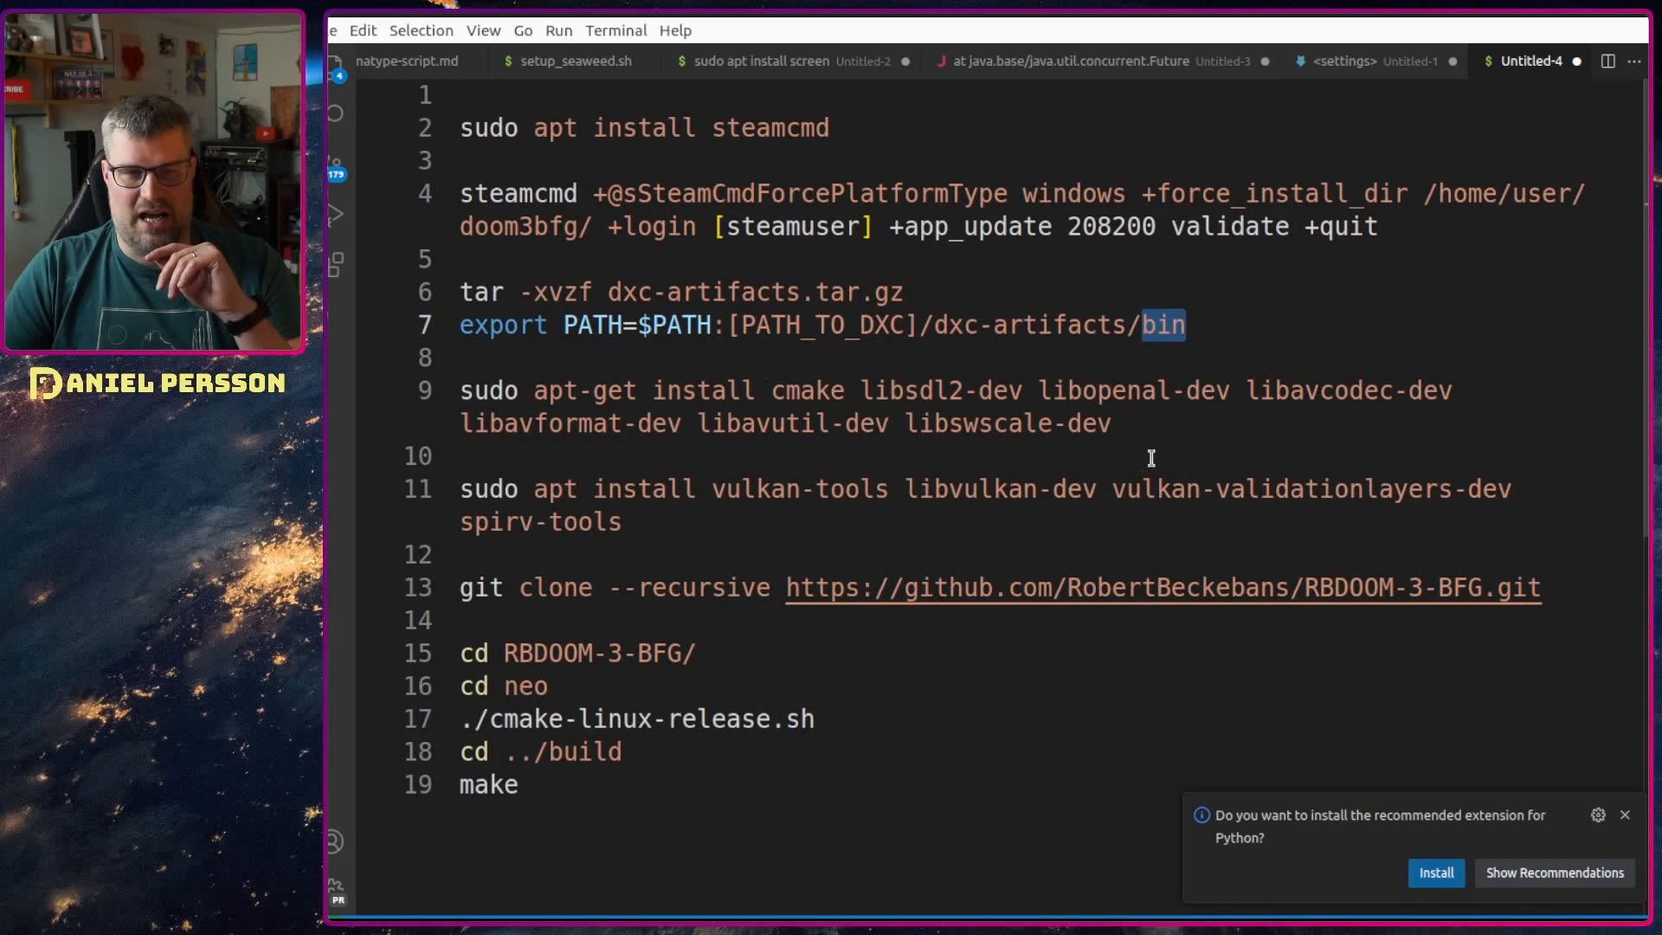
pyautogui.moveTo(715, 361)
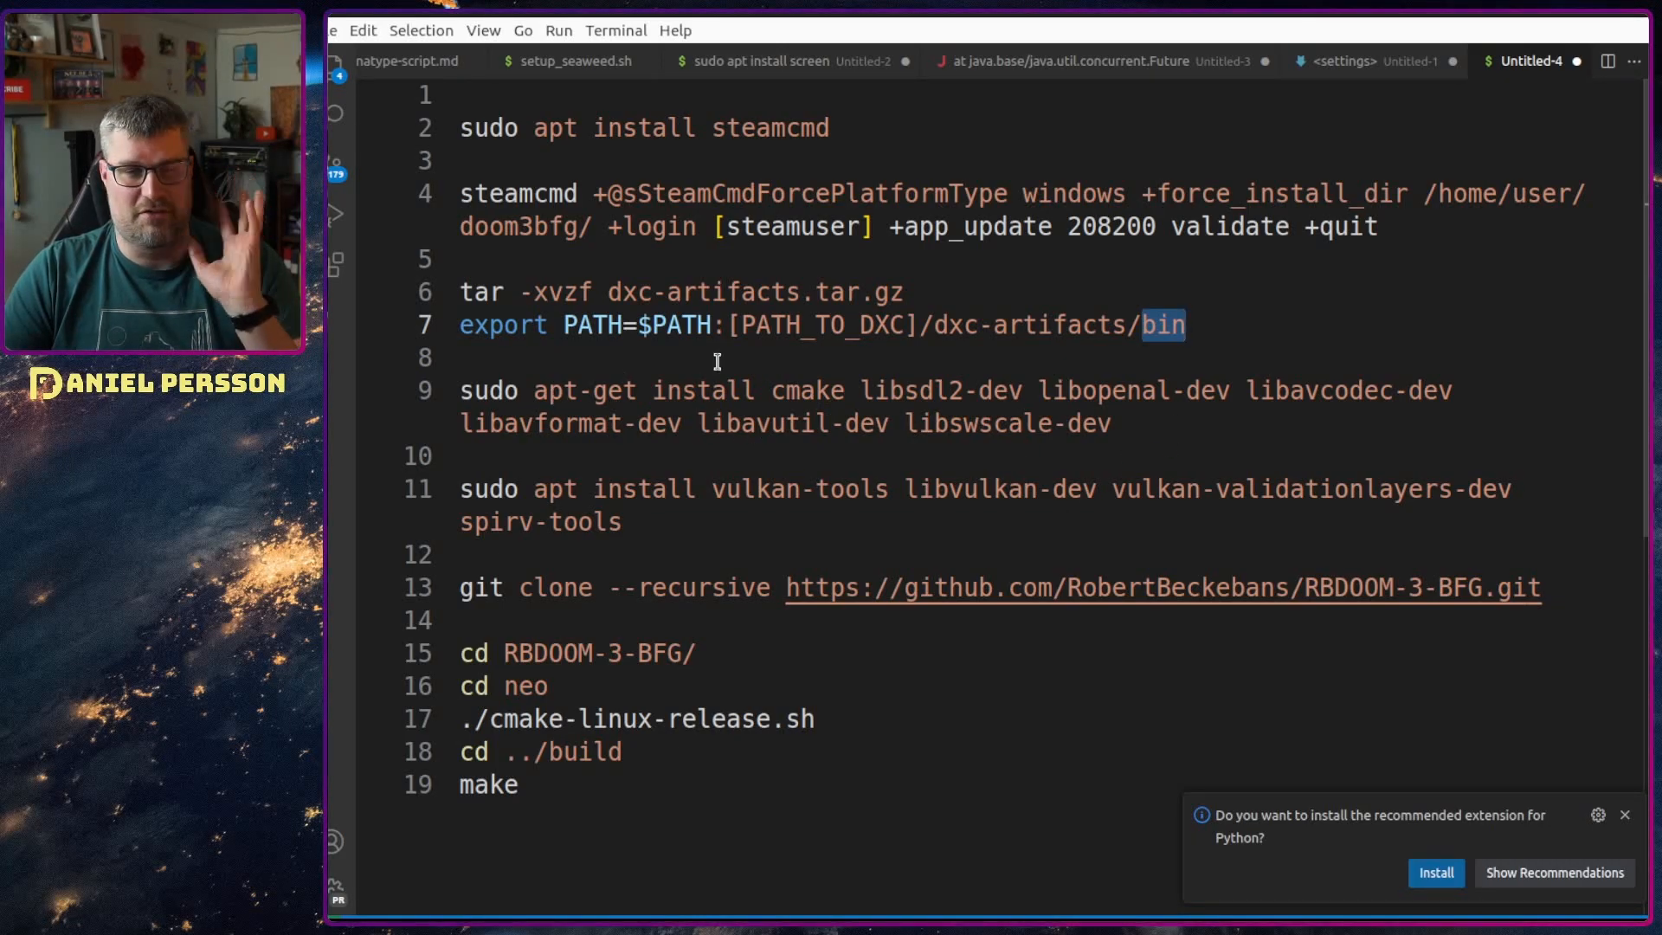
pyautogui.doubleClick(809, 389)
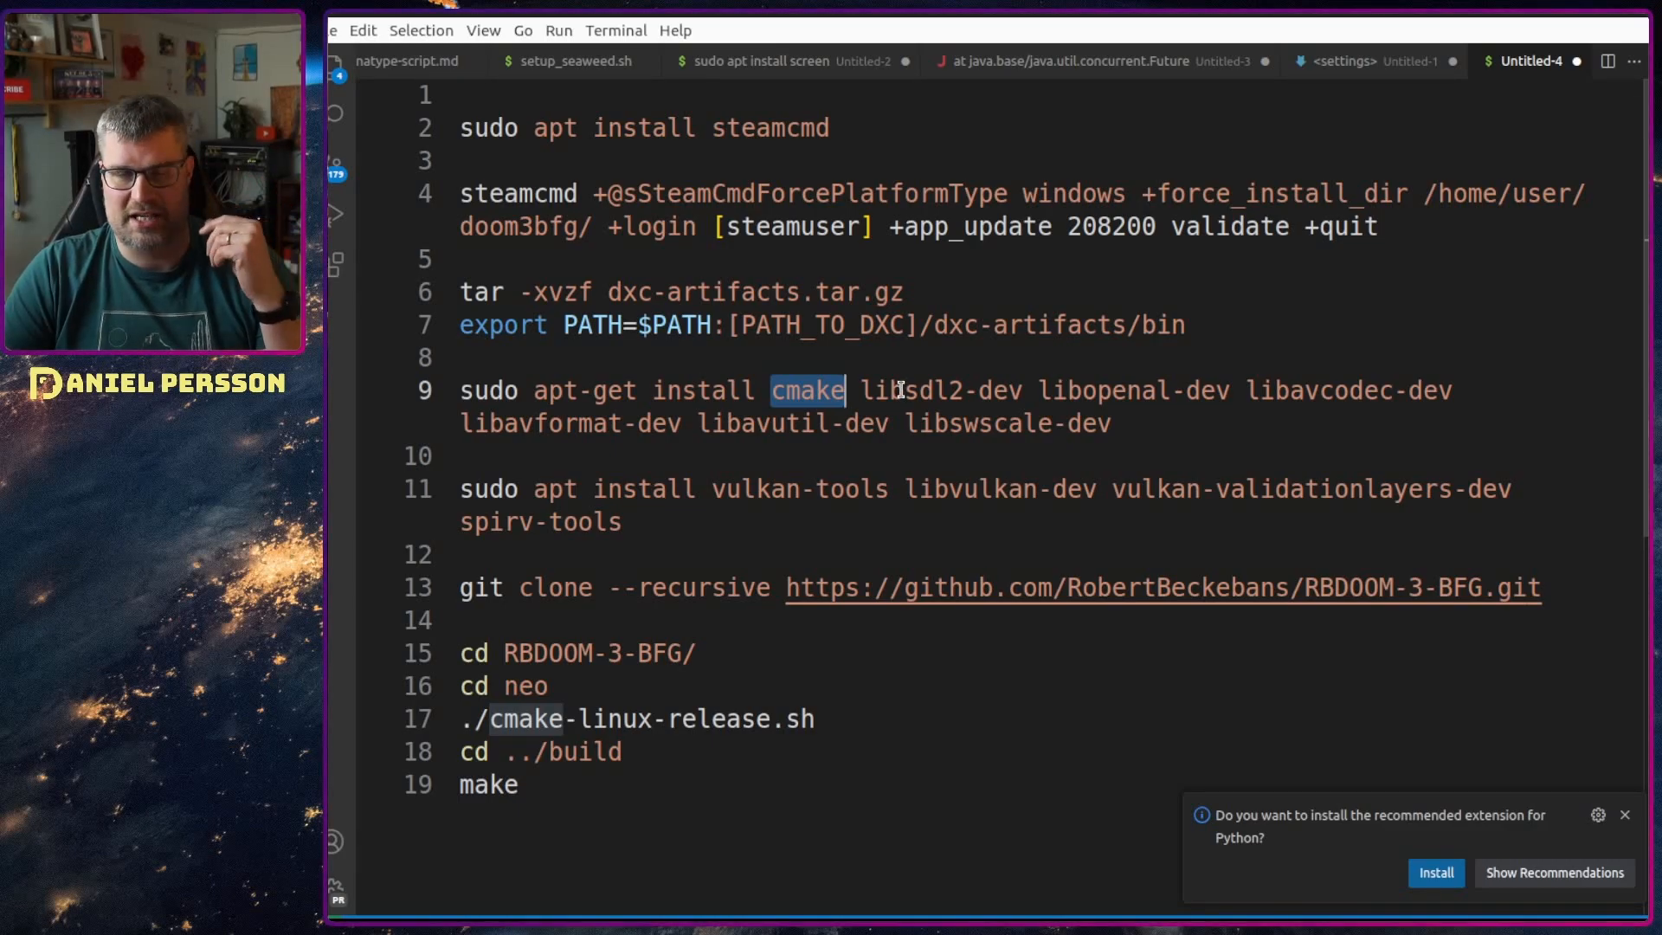
pyautogui.doubleClick(909, 390)
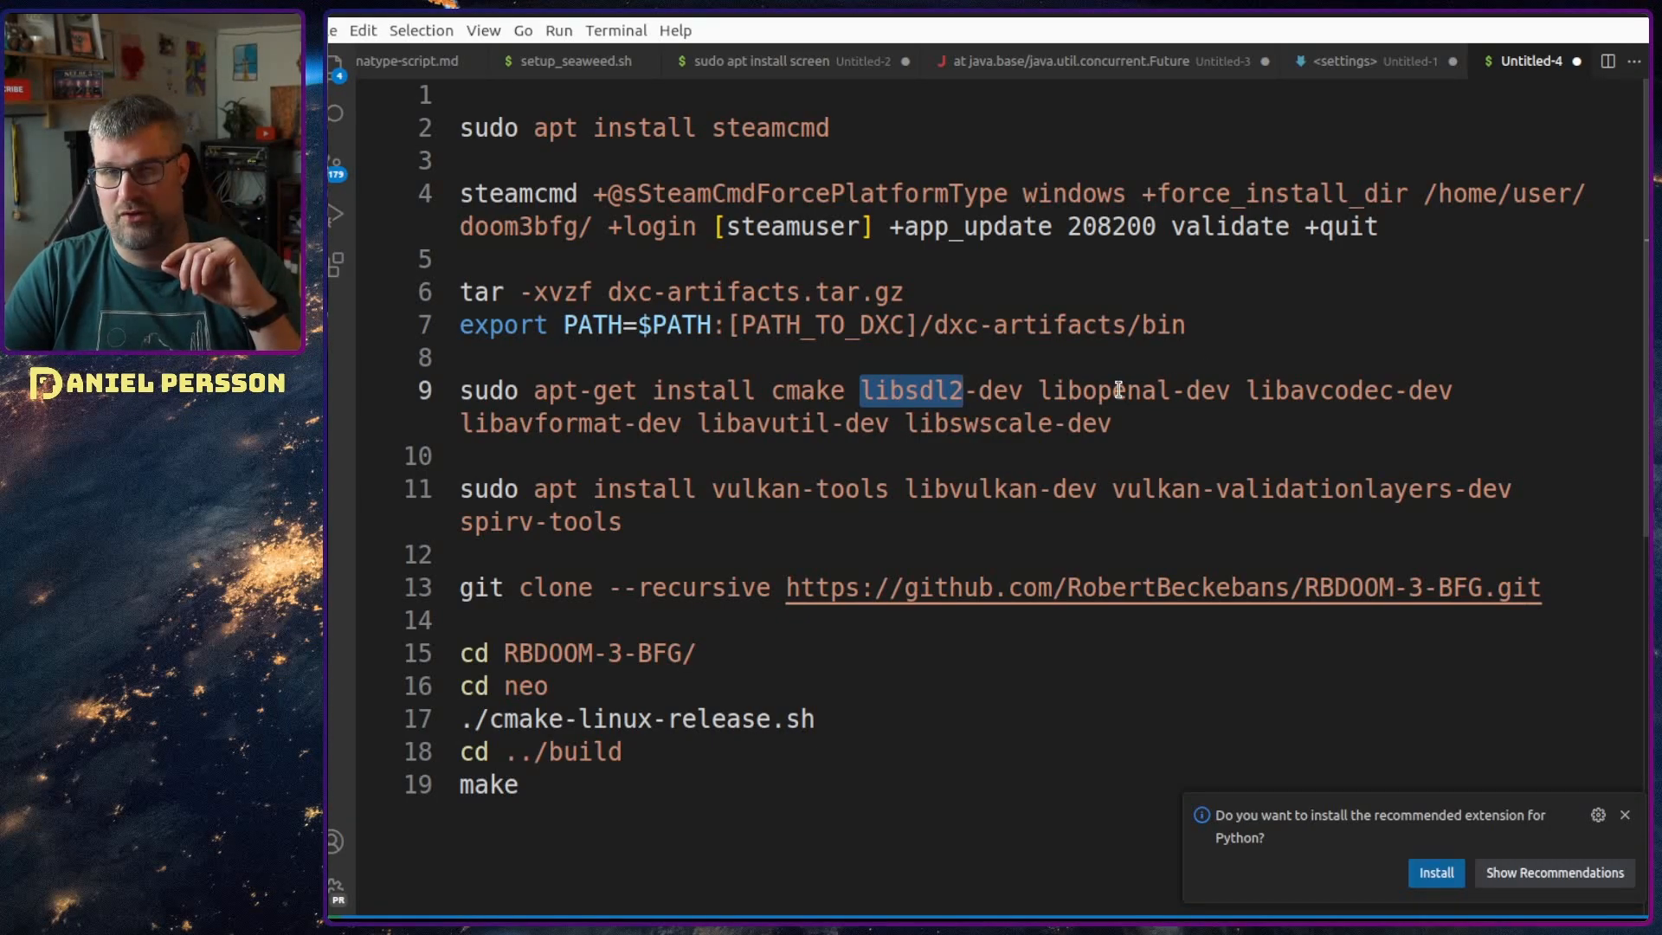
pyautogui.doubleClick(1103, 390)
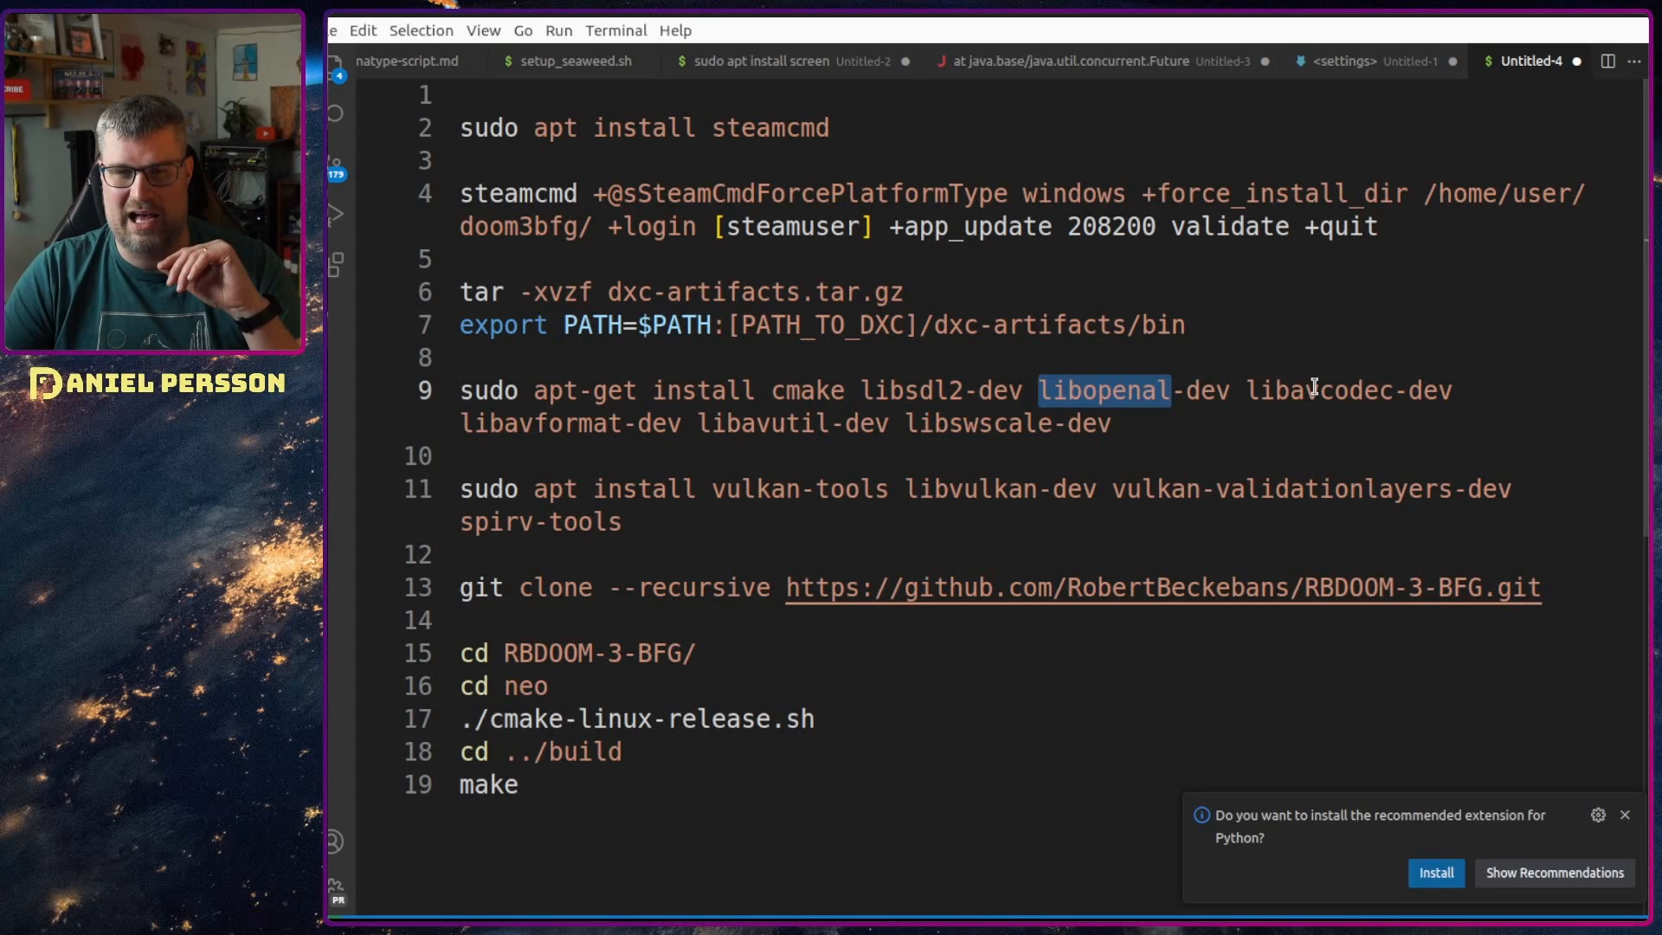
pyautogui.doubleClick(1317, 389)
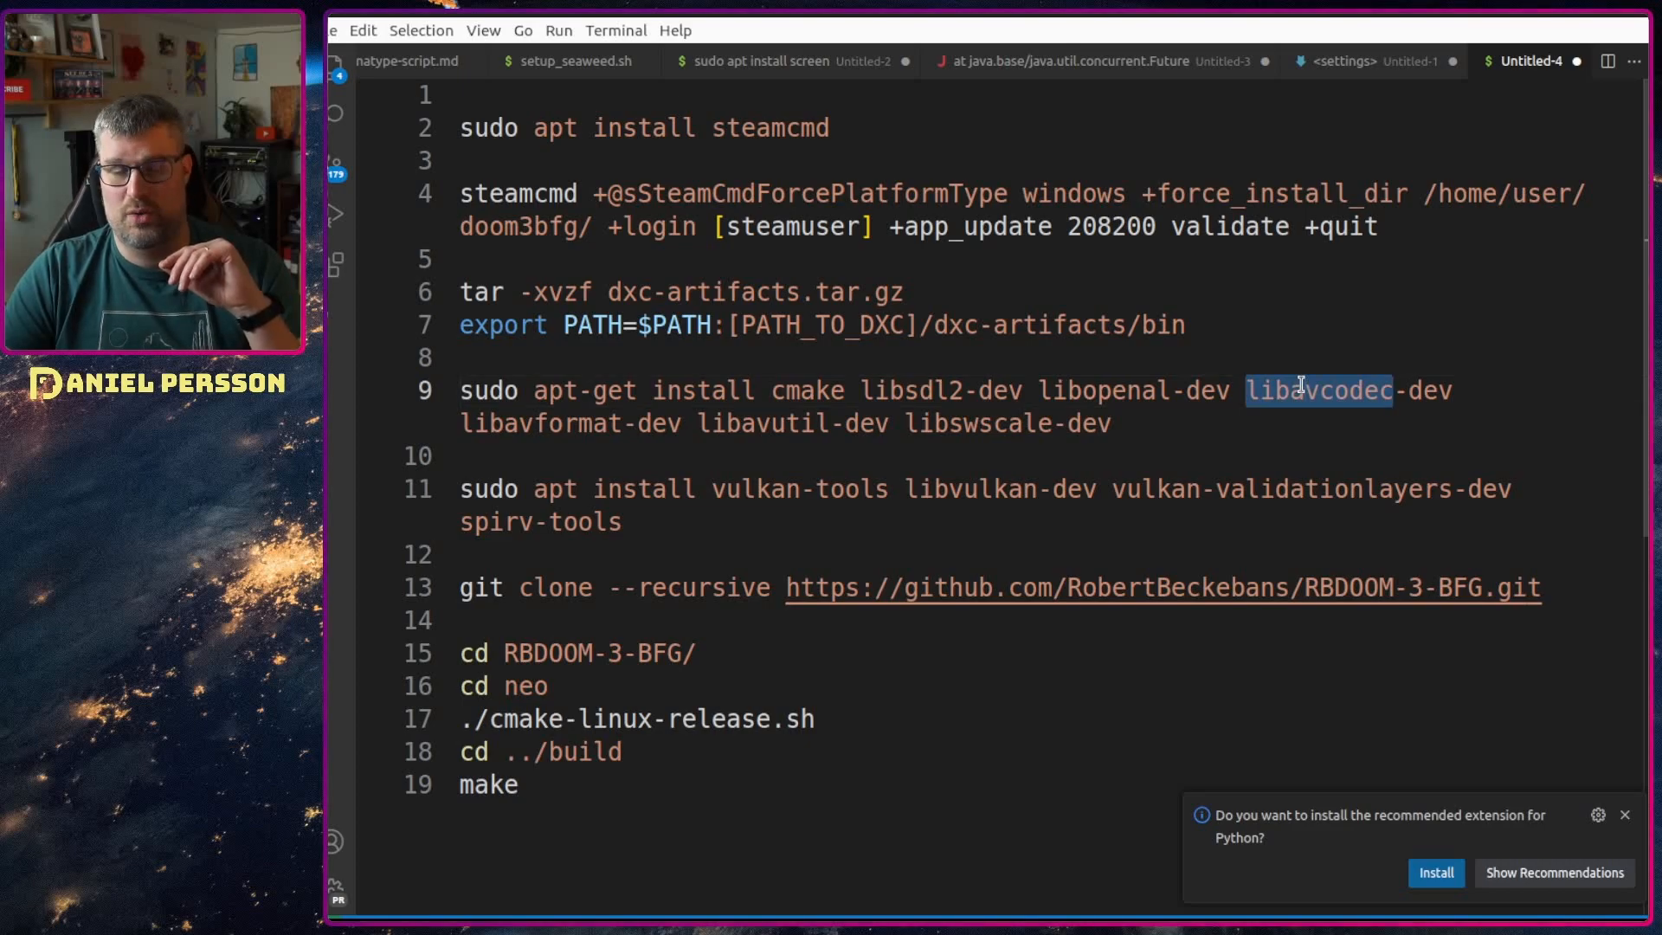
pyautogui.doubleClick(540, 423)
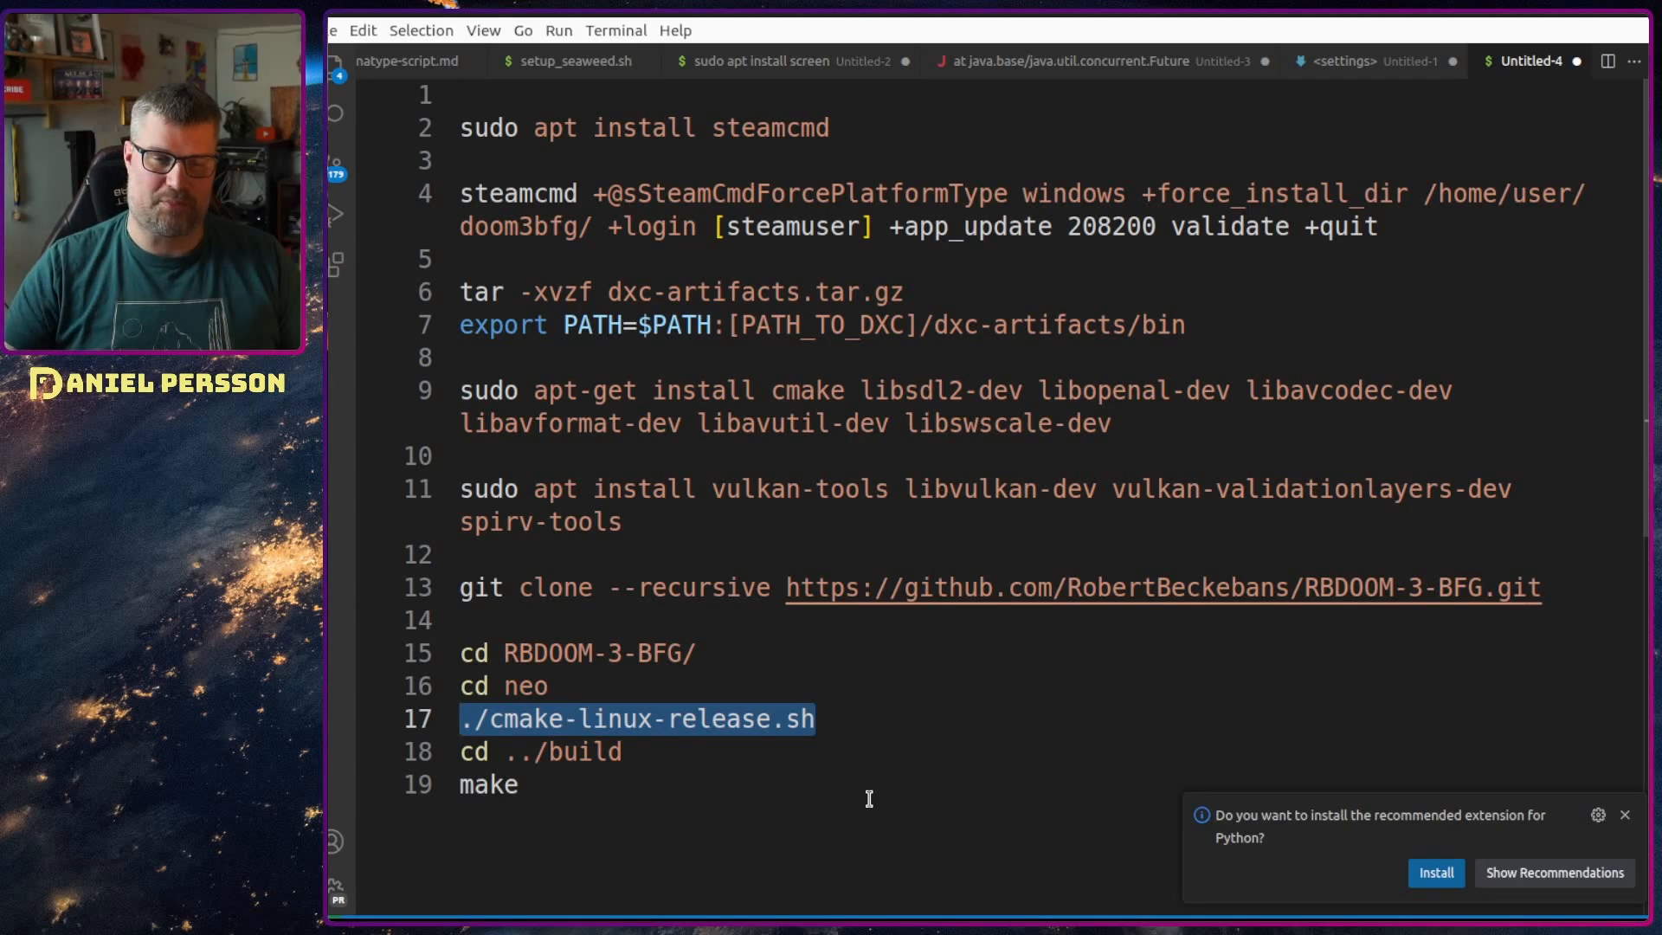
pyautogui.moveTo(658, 786)
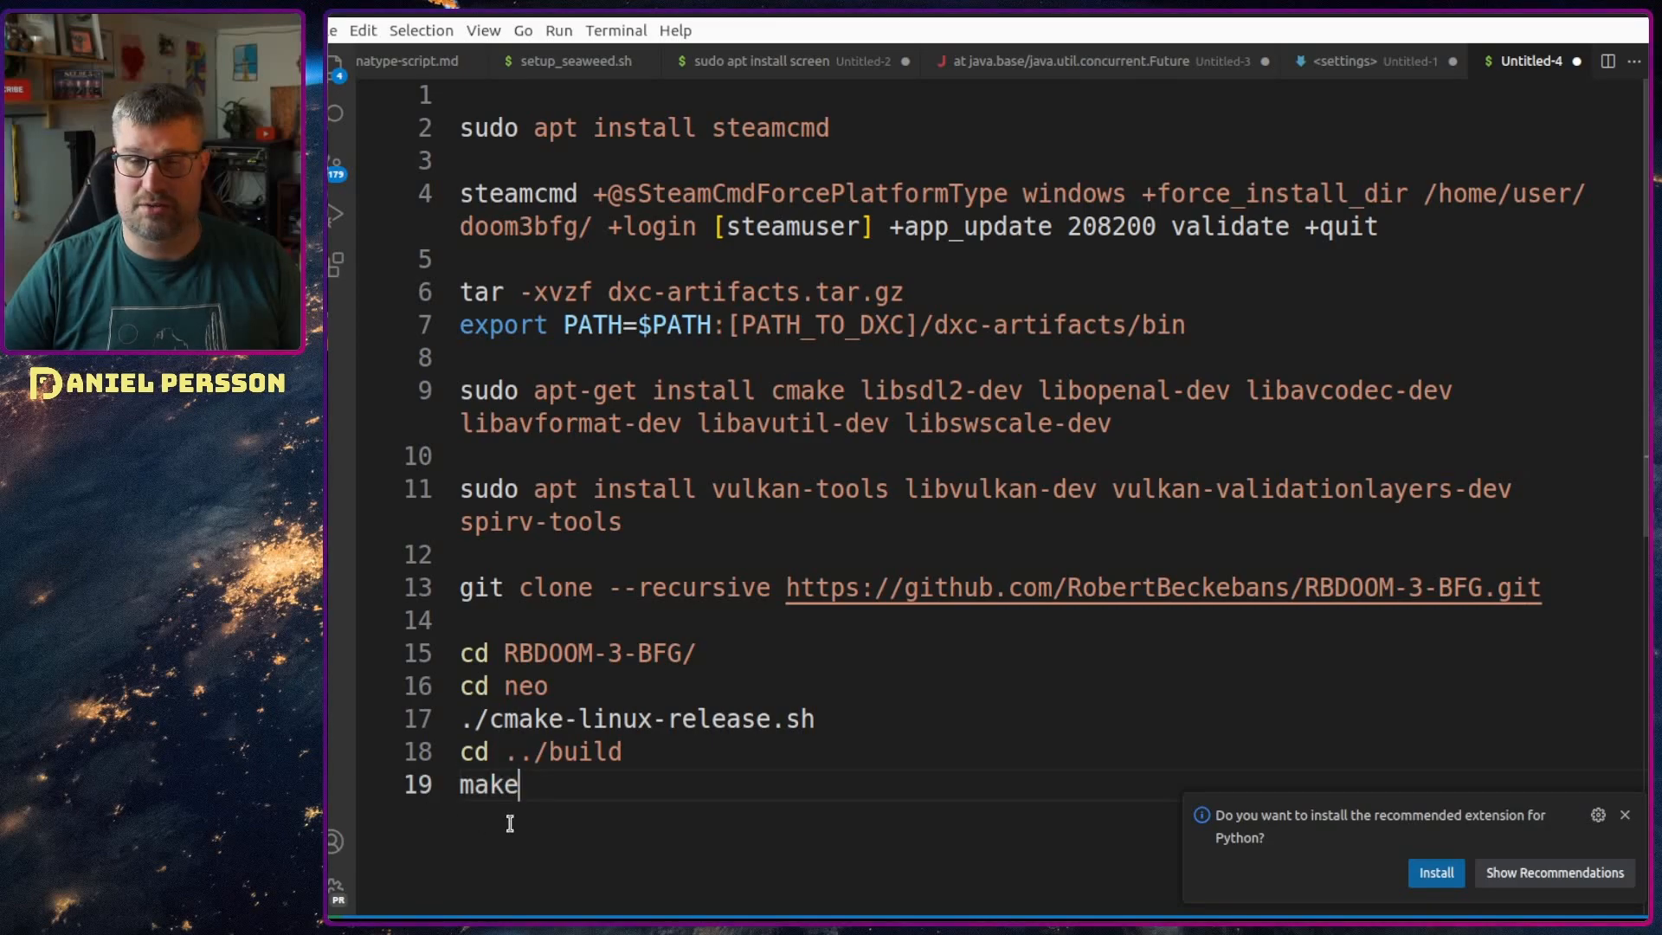
pyautogui.doubleClick(488, 785)
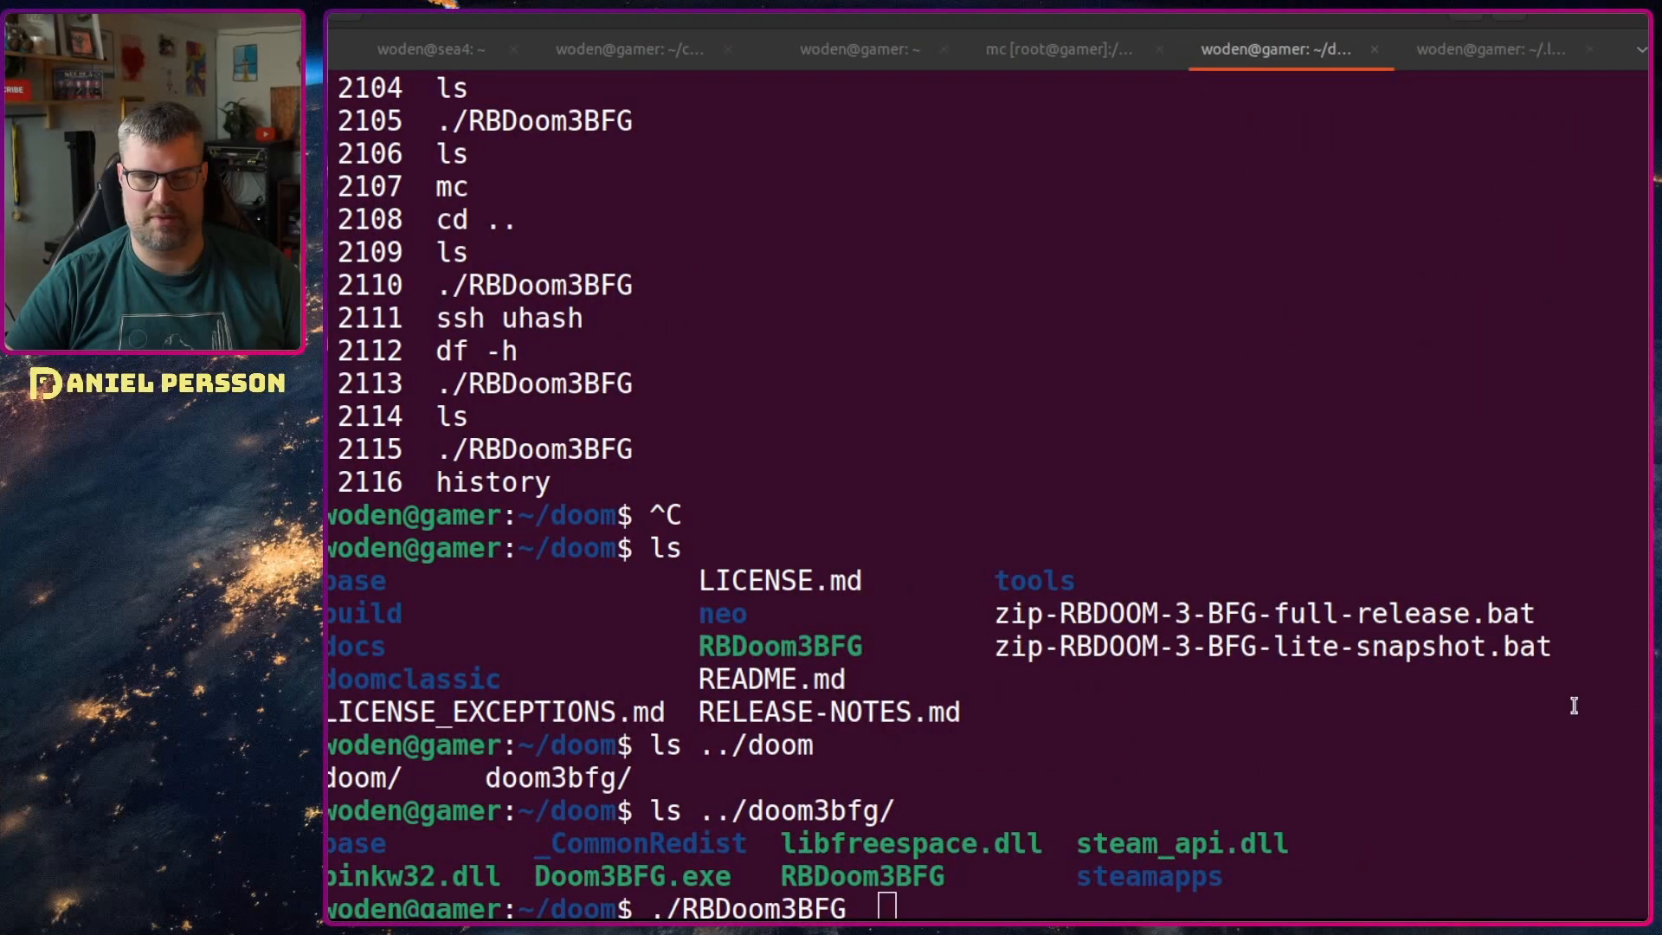
pyautogui.moveTo(784, 561)
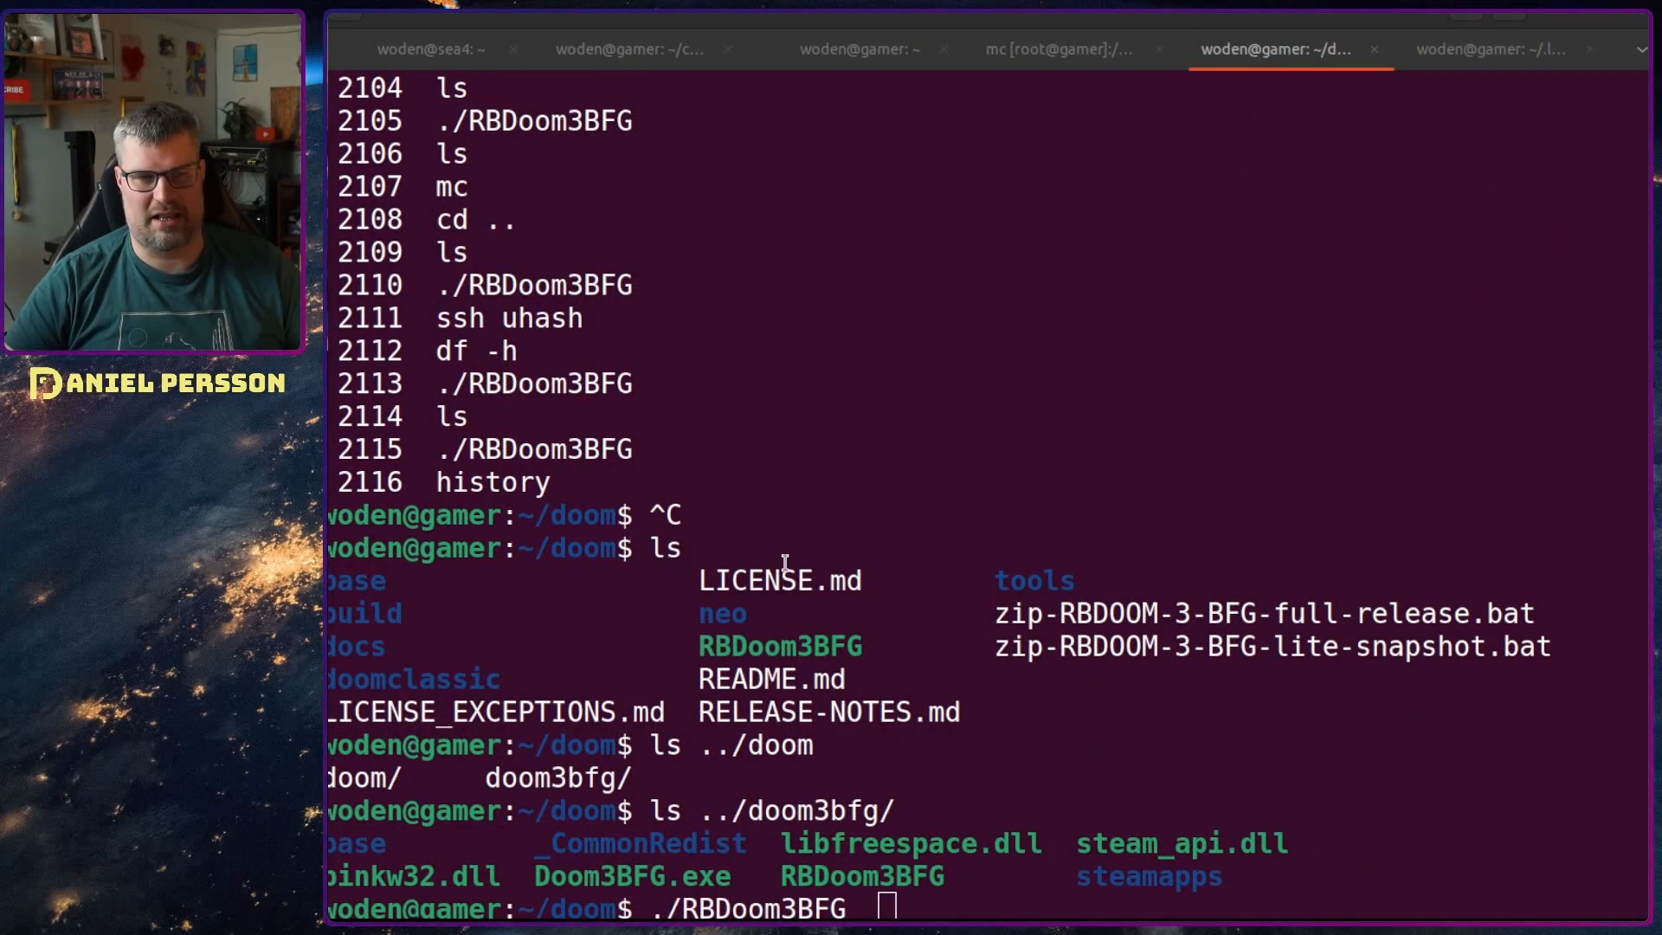
pyautogui.moveTo(690, 610)
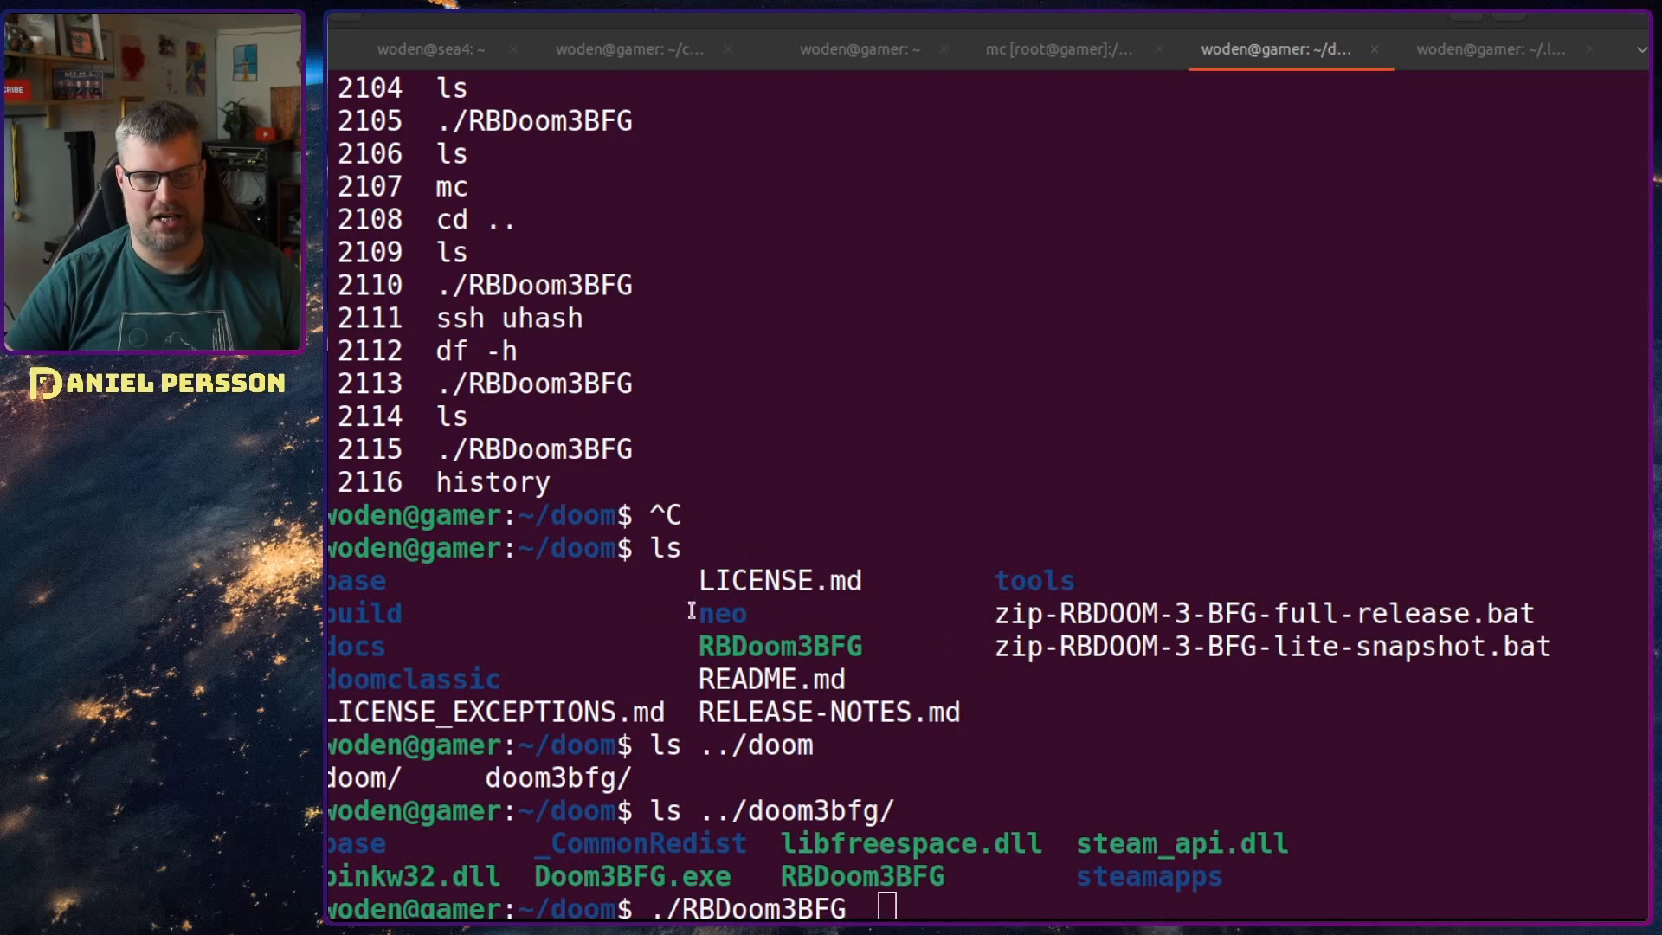
pyautogui.moveTo(339, 580); pyautogui.dragTo(1076, 679)
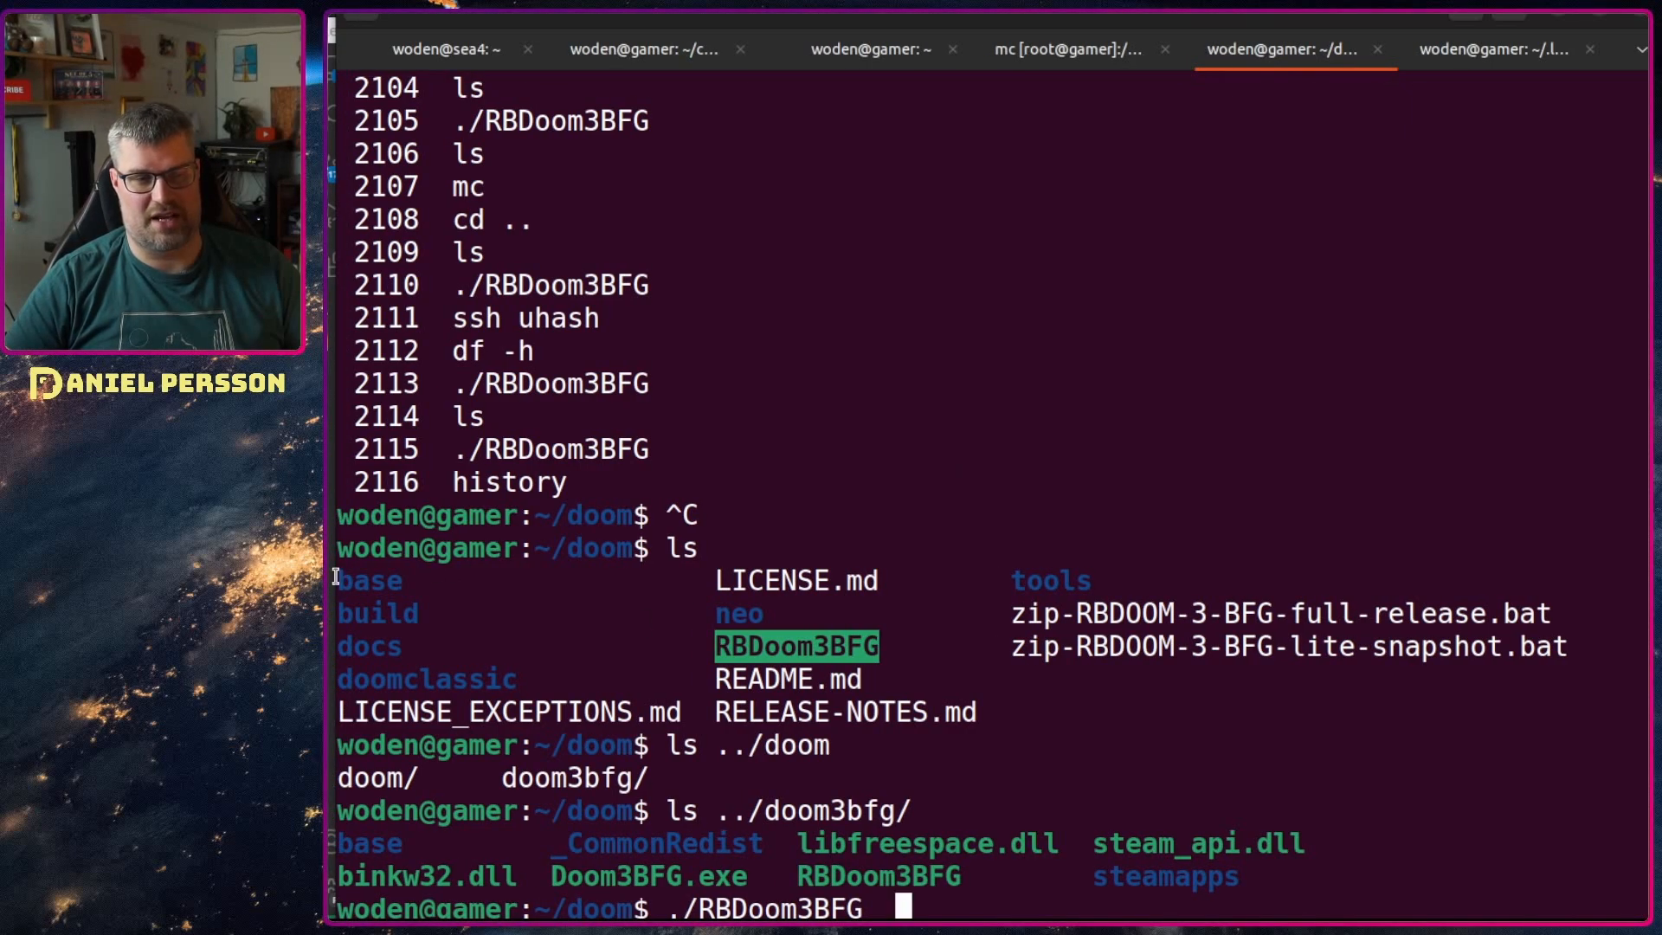
pyautogui.moveTo(337, 580); pyautogui.dragTo(1093, 679)
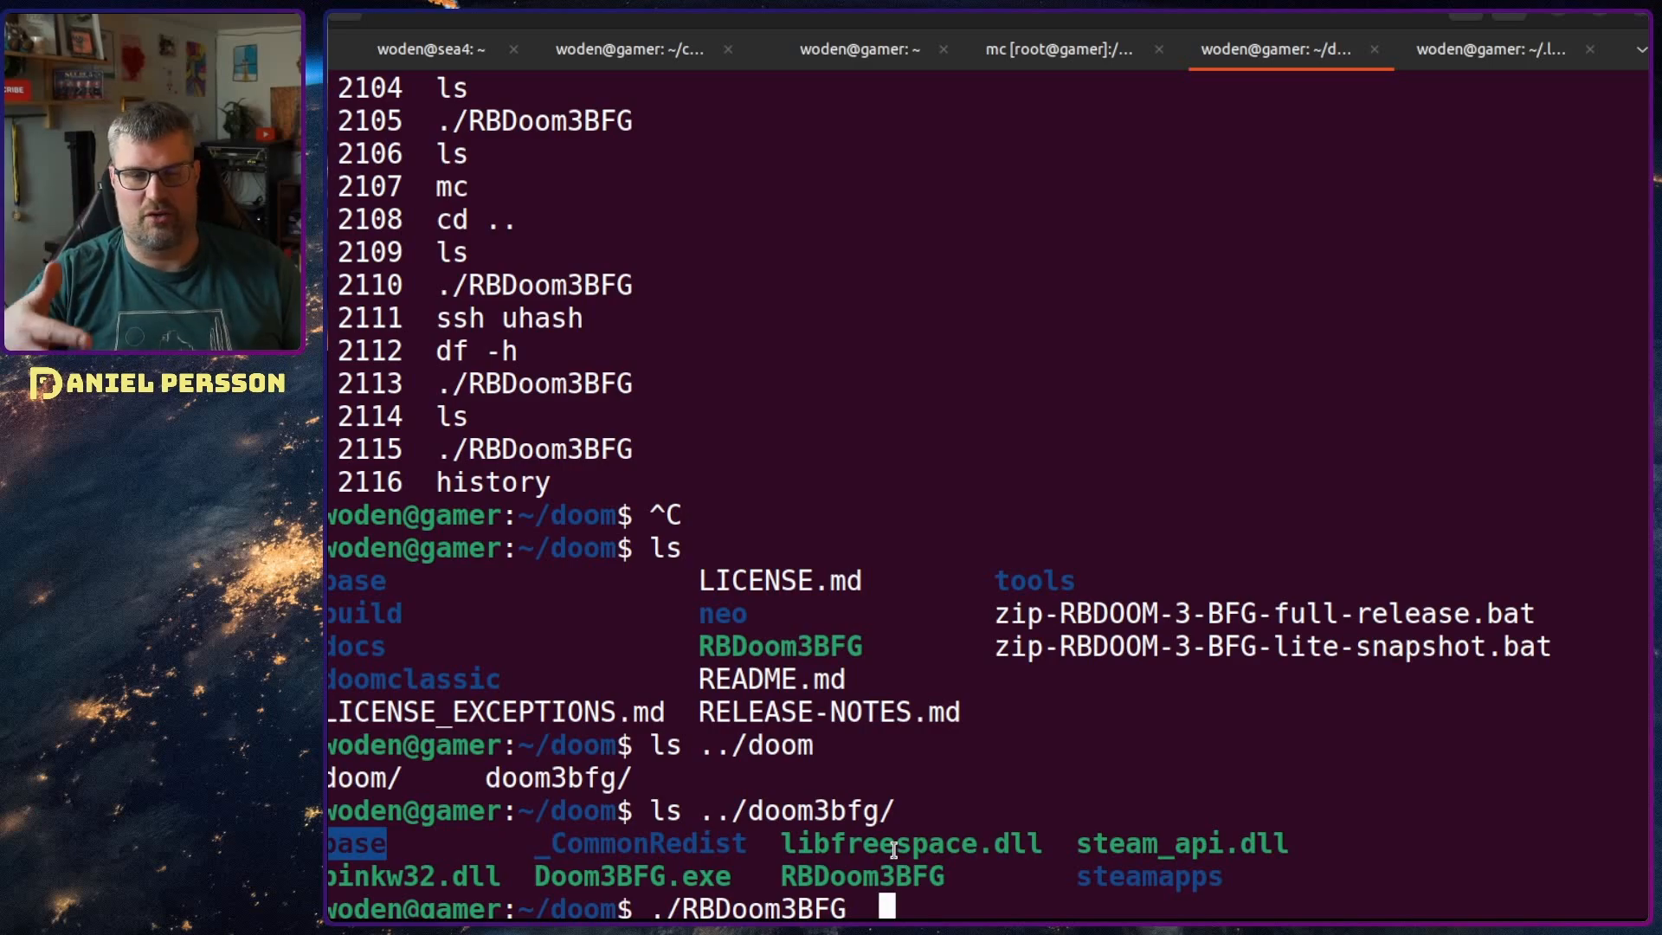
pyautogui.doubleClick(780, 646)
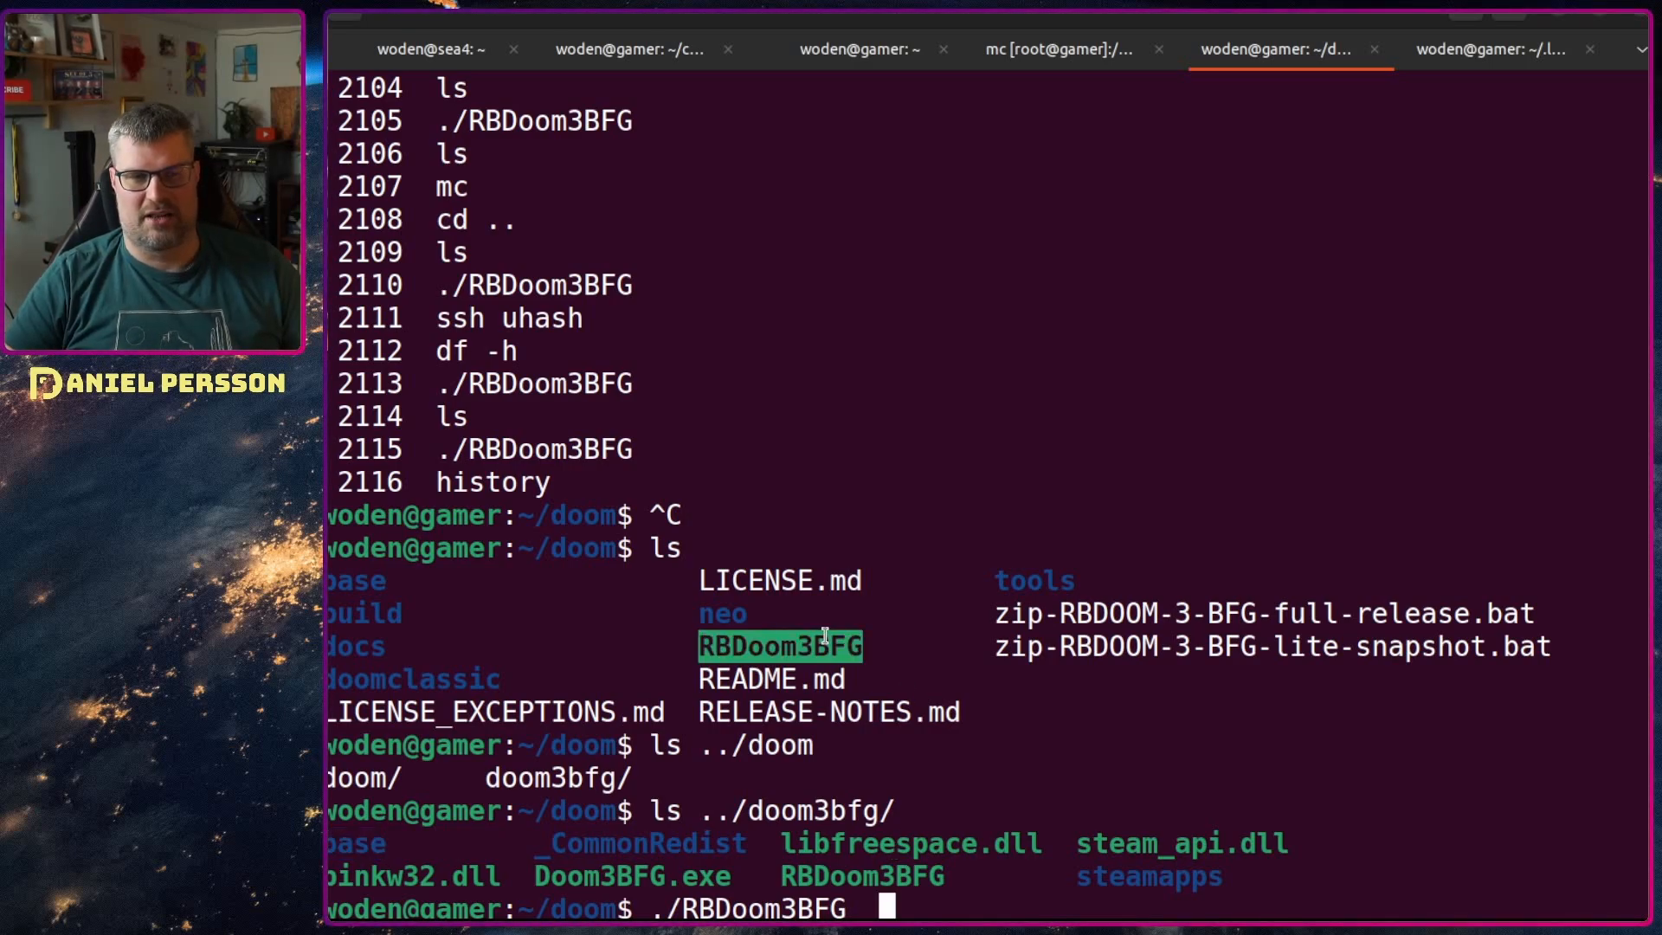